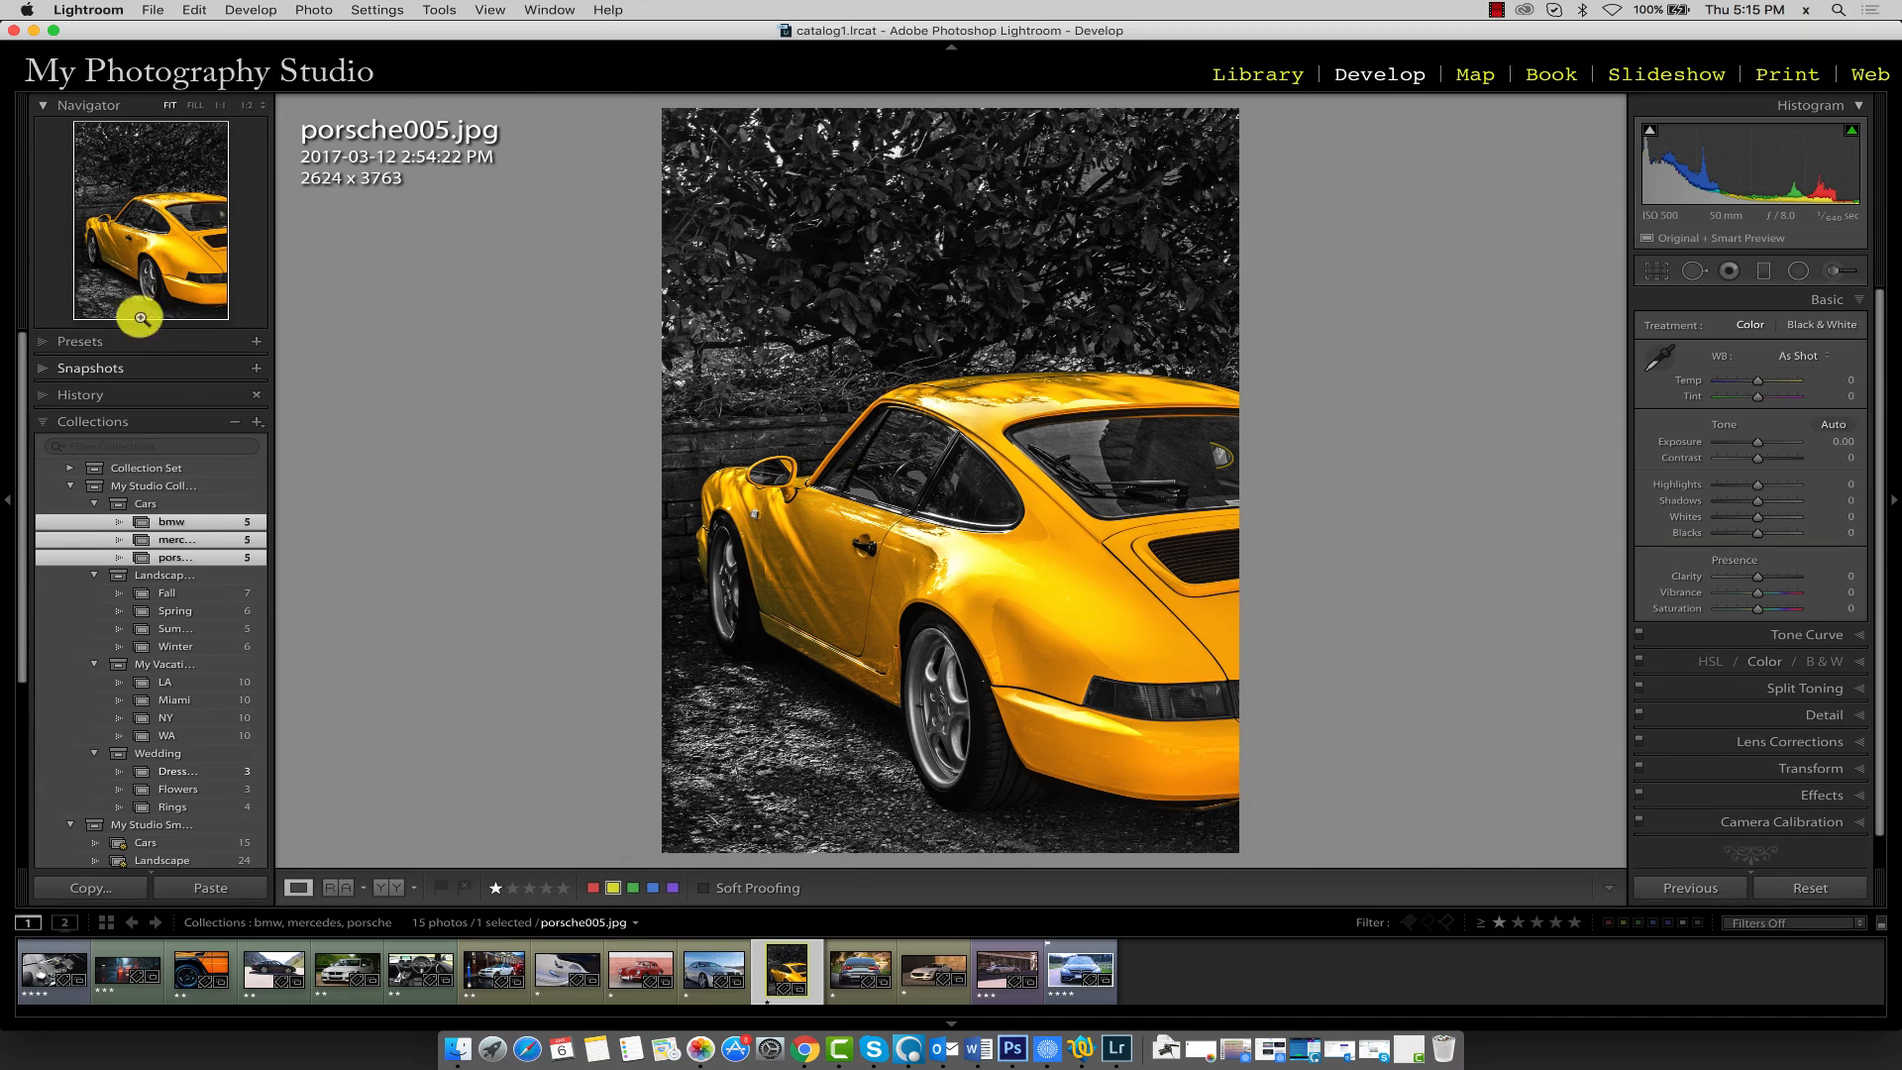
- Open the Develop View Options dialog from the View menu
{"action": "left_click", "coordinate": [490, 10]}
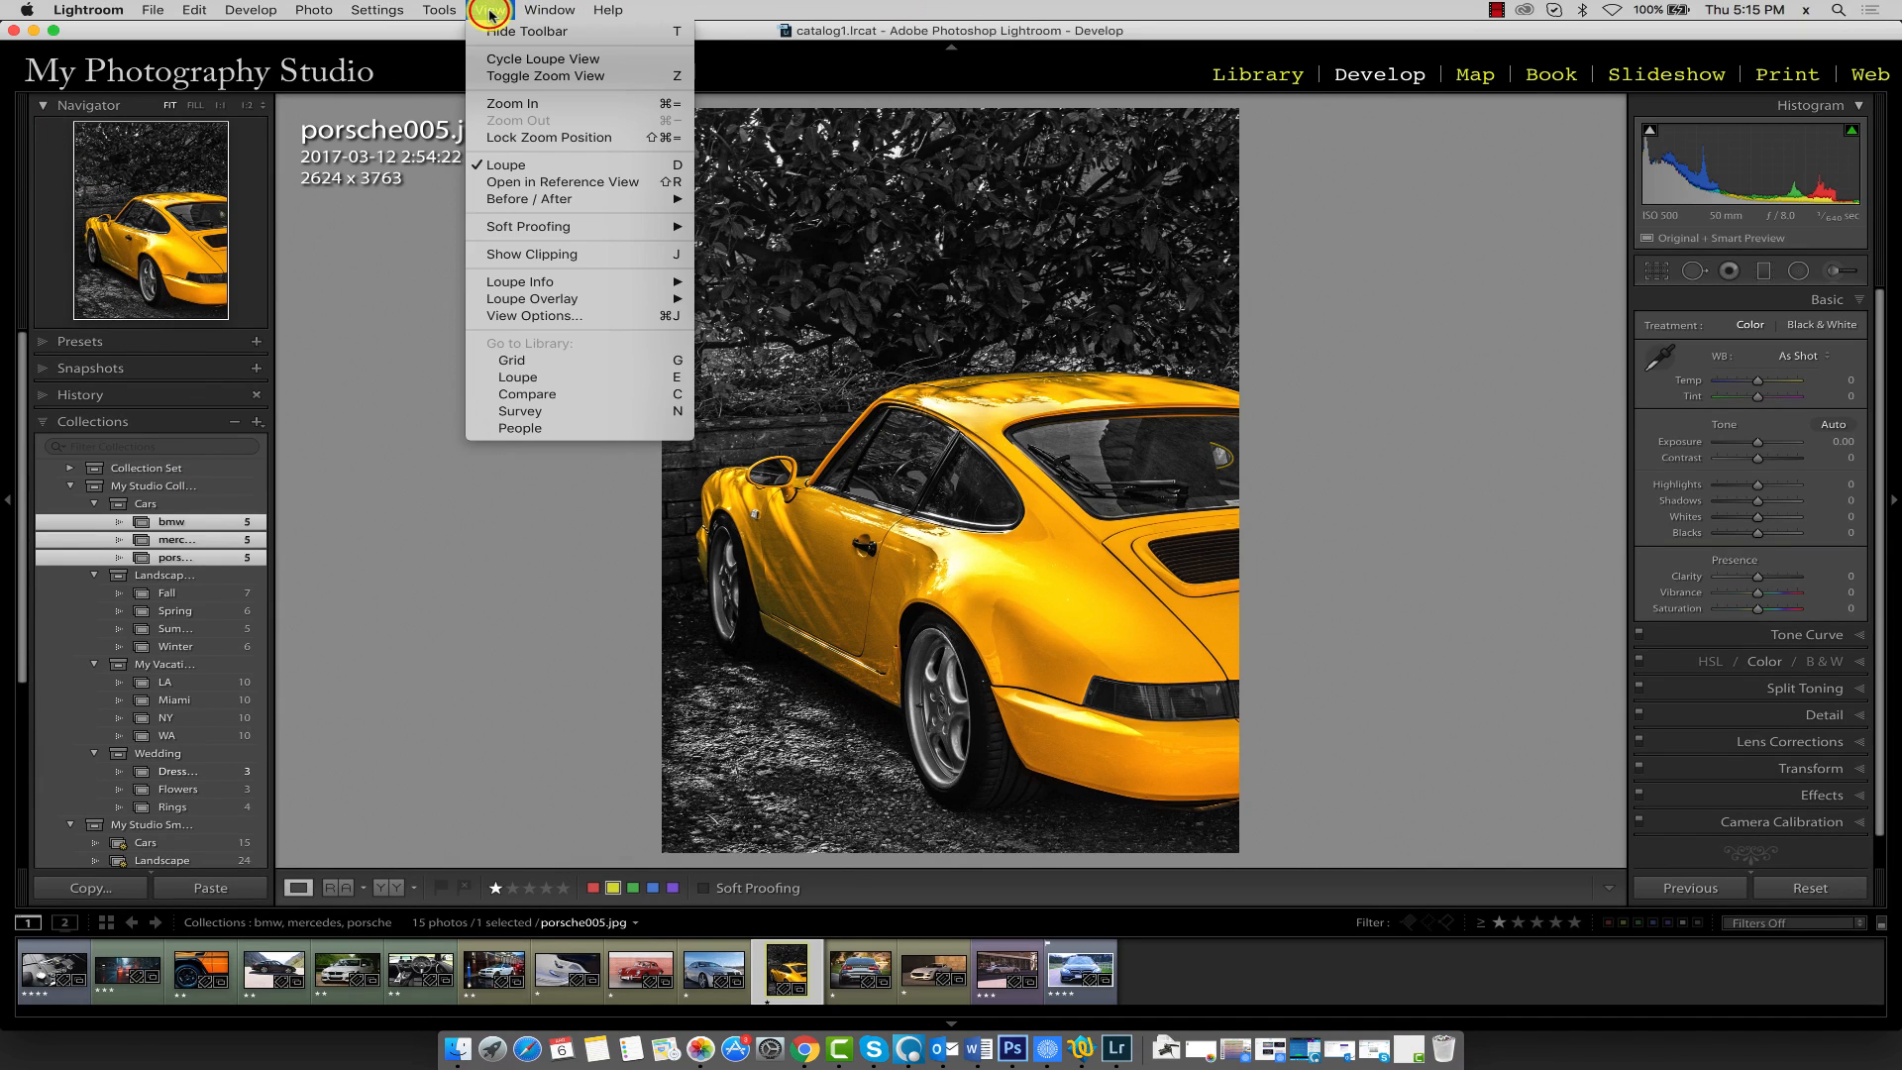
{"action": "mouse_move", "coordinate": [583, 320]}
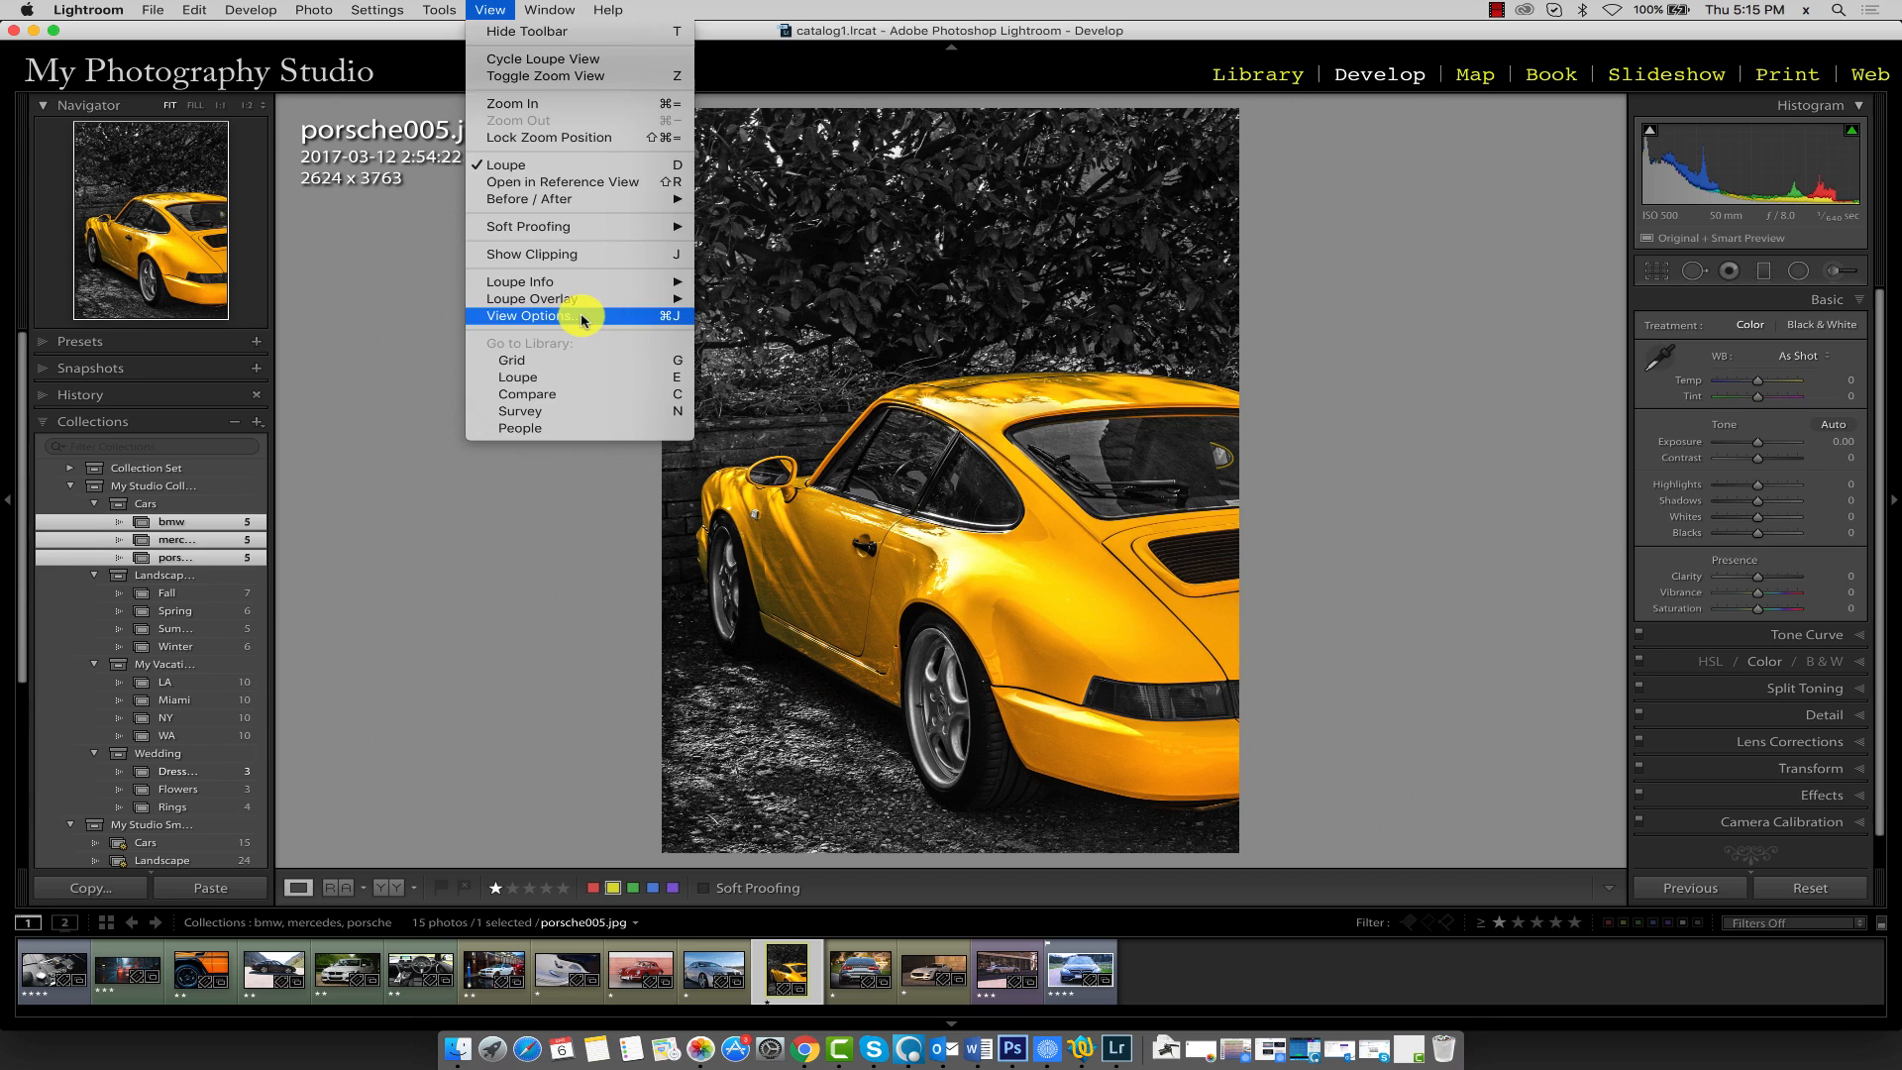
{"action": "left_click", "coordinate": [528, 317]}
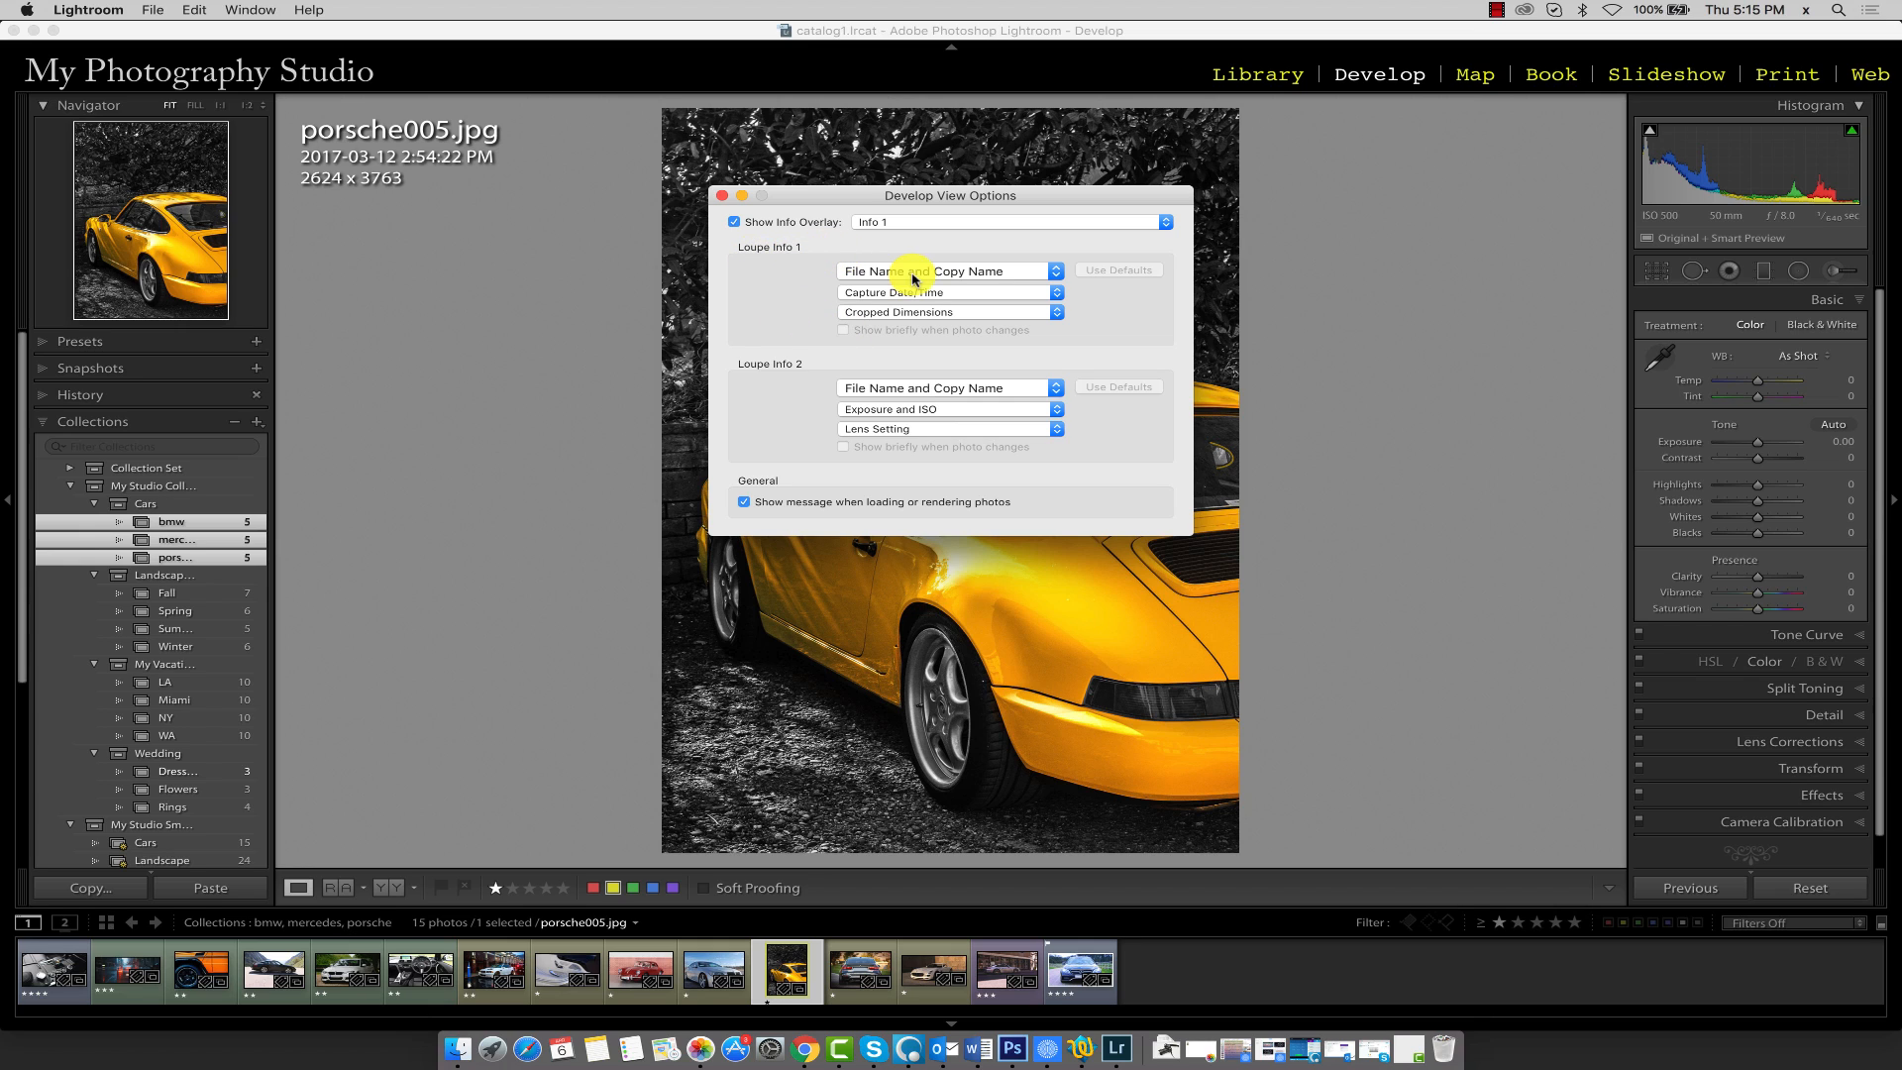
- Browse Loupe Info 1's top-line choices and keep File Name and Copy Name
{"action": "left_click", "coordinate": [946, 270]}
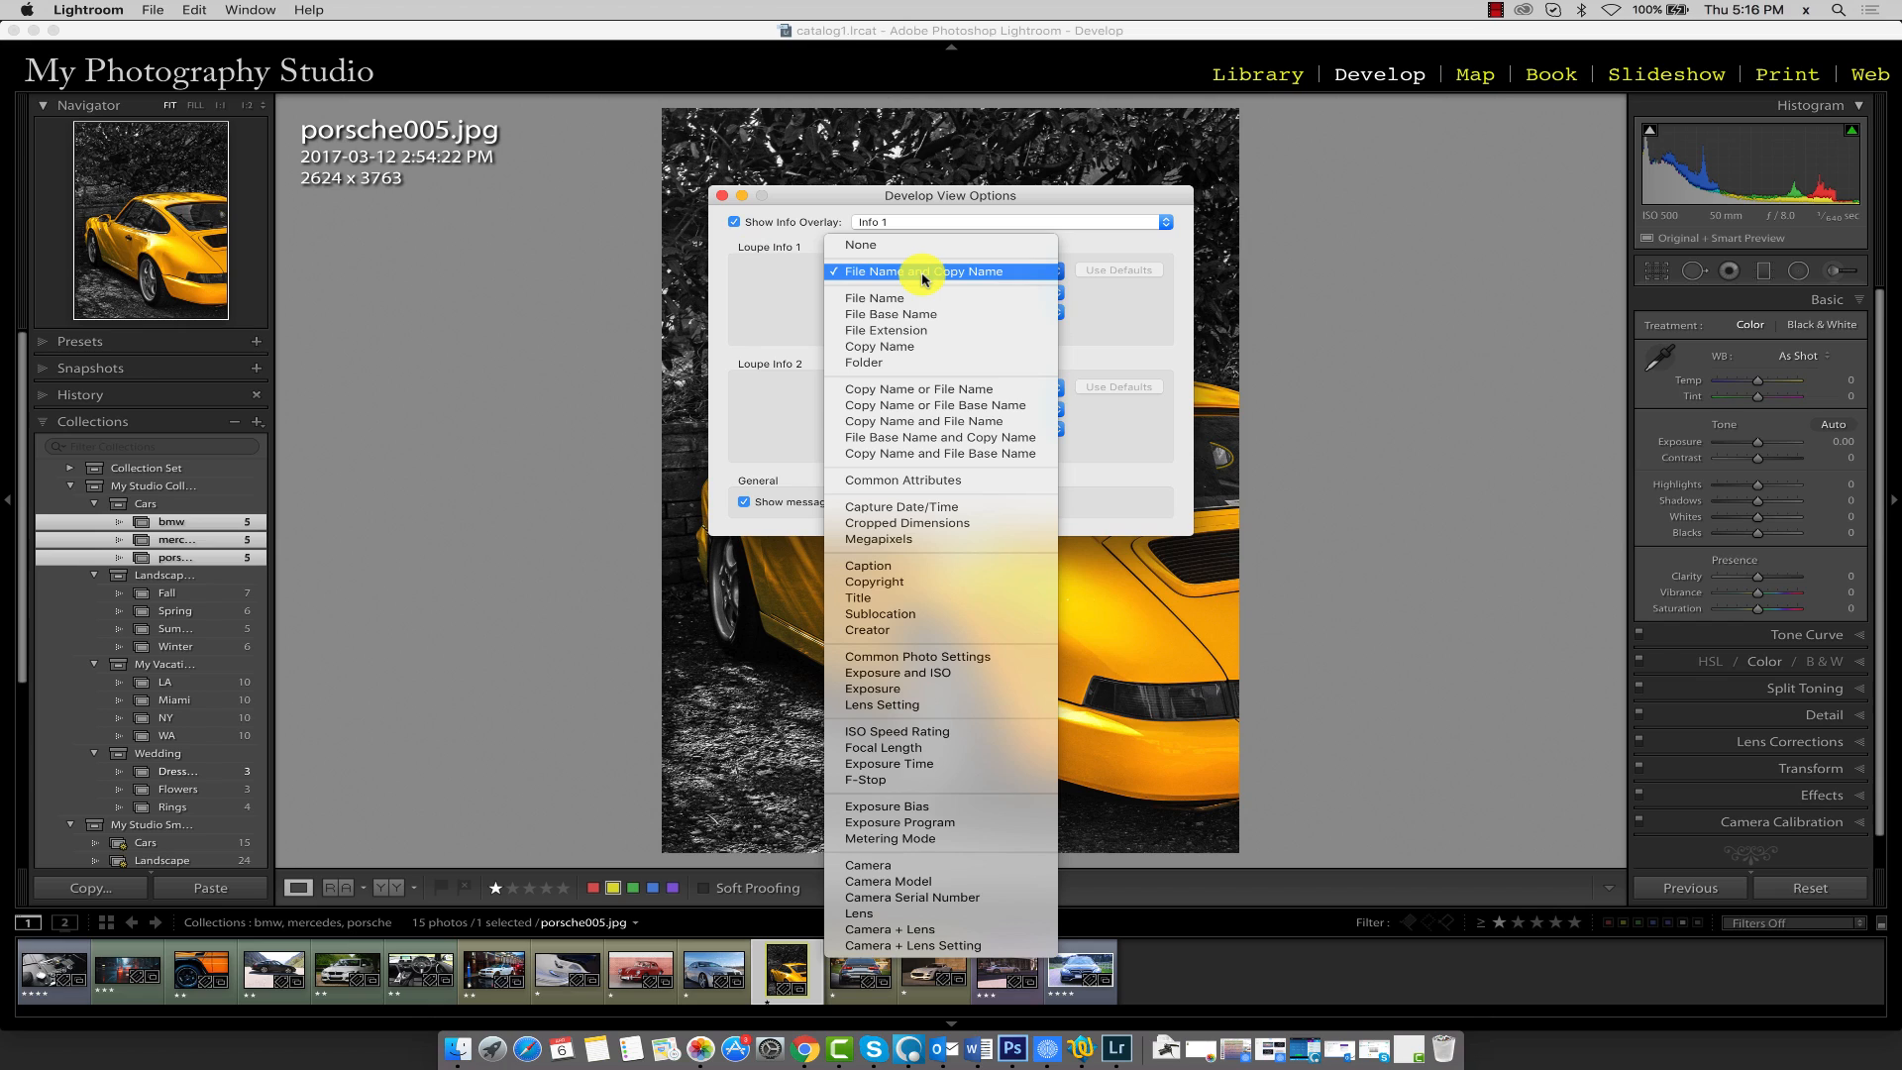
{"action": "mouse_move", "coordinate": [875, 298]}
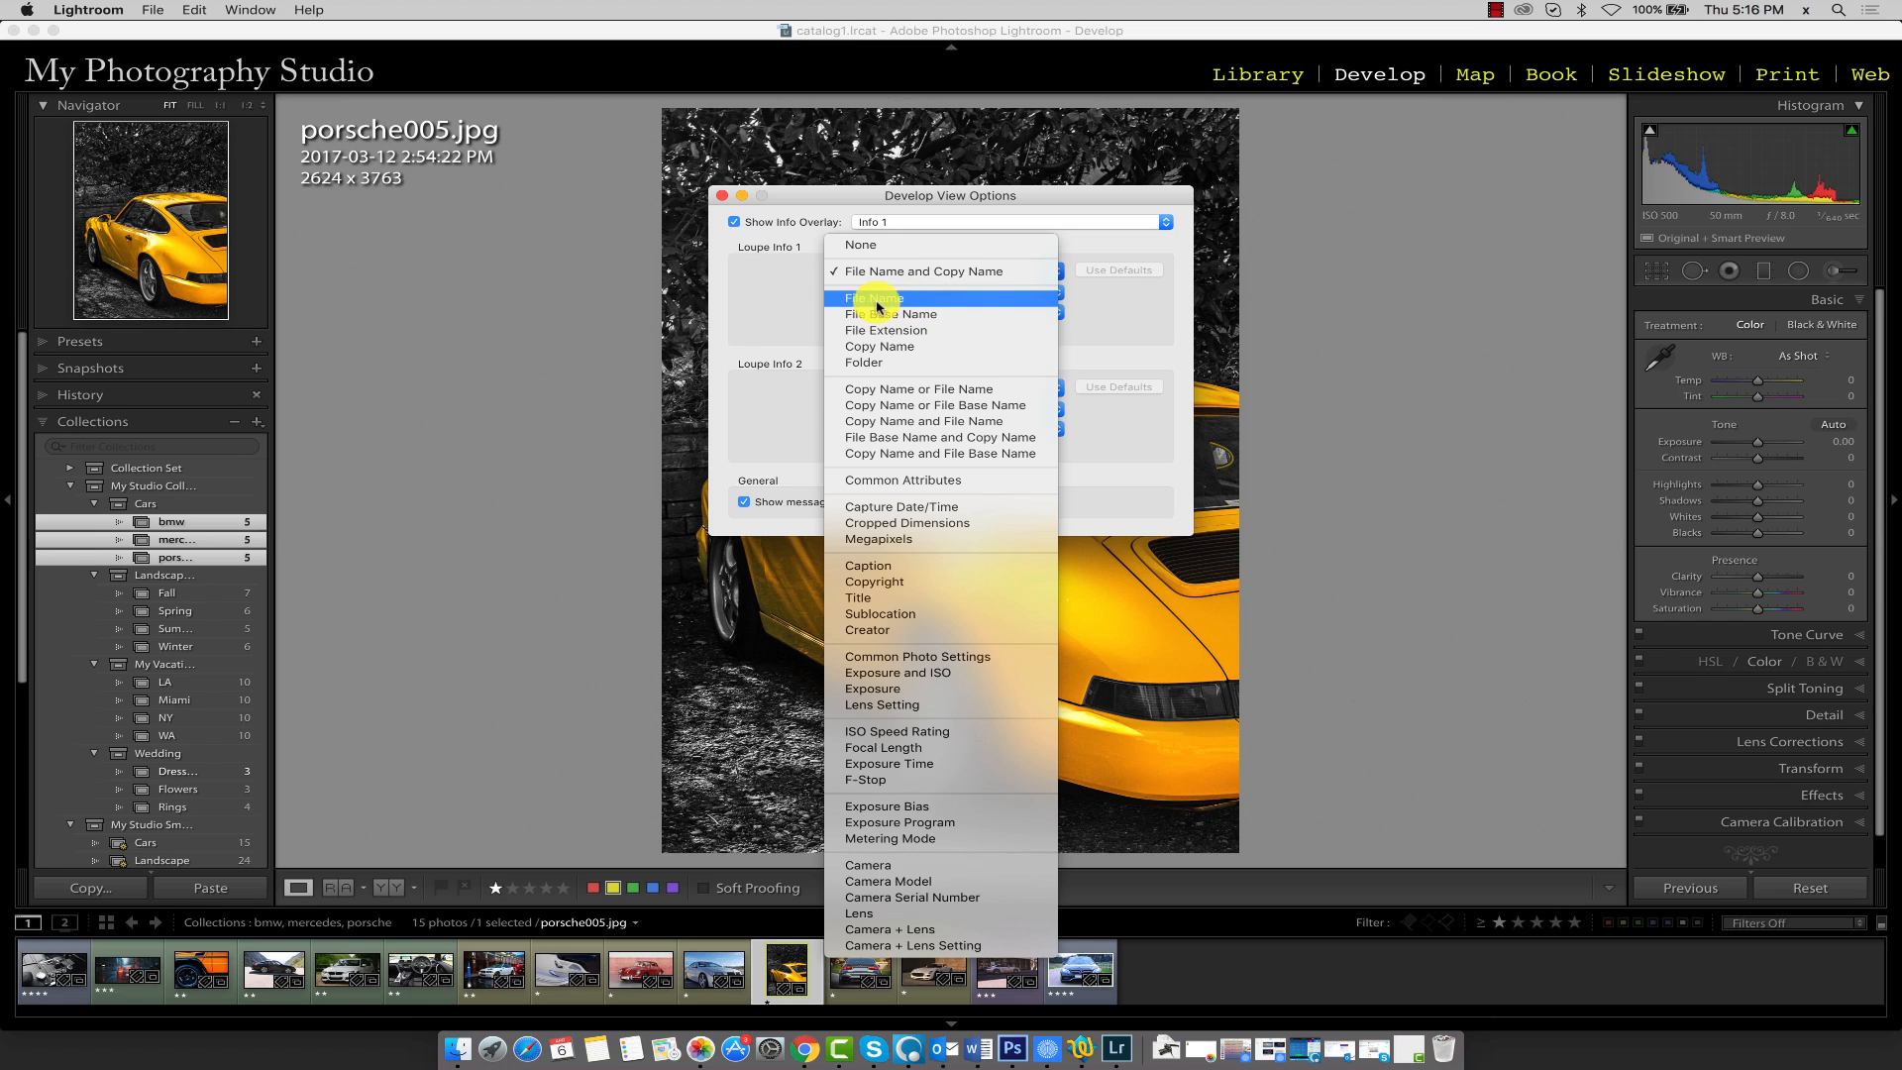
{"action": "mouse_move", "coordinate": [938, 314]}
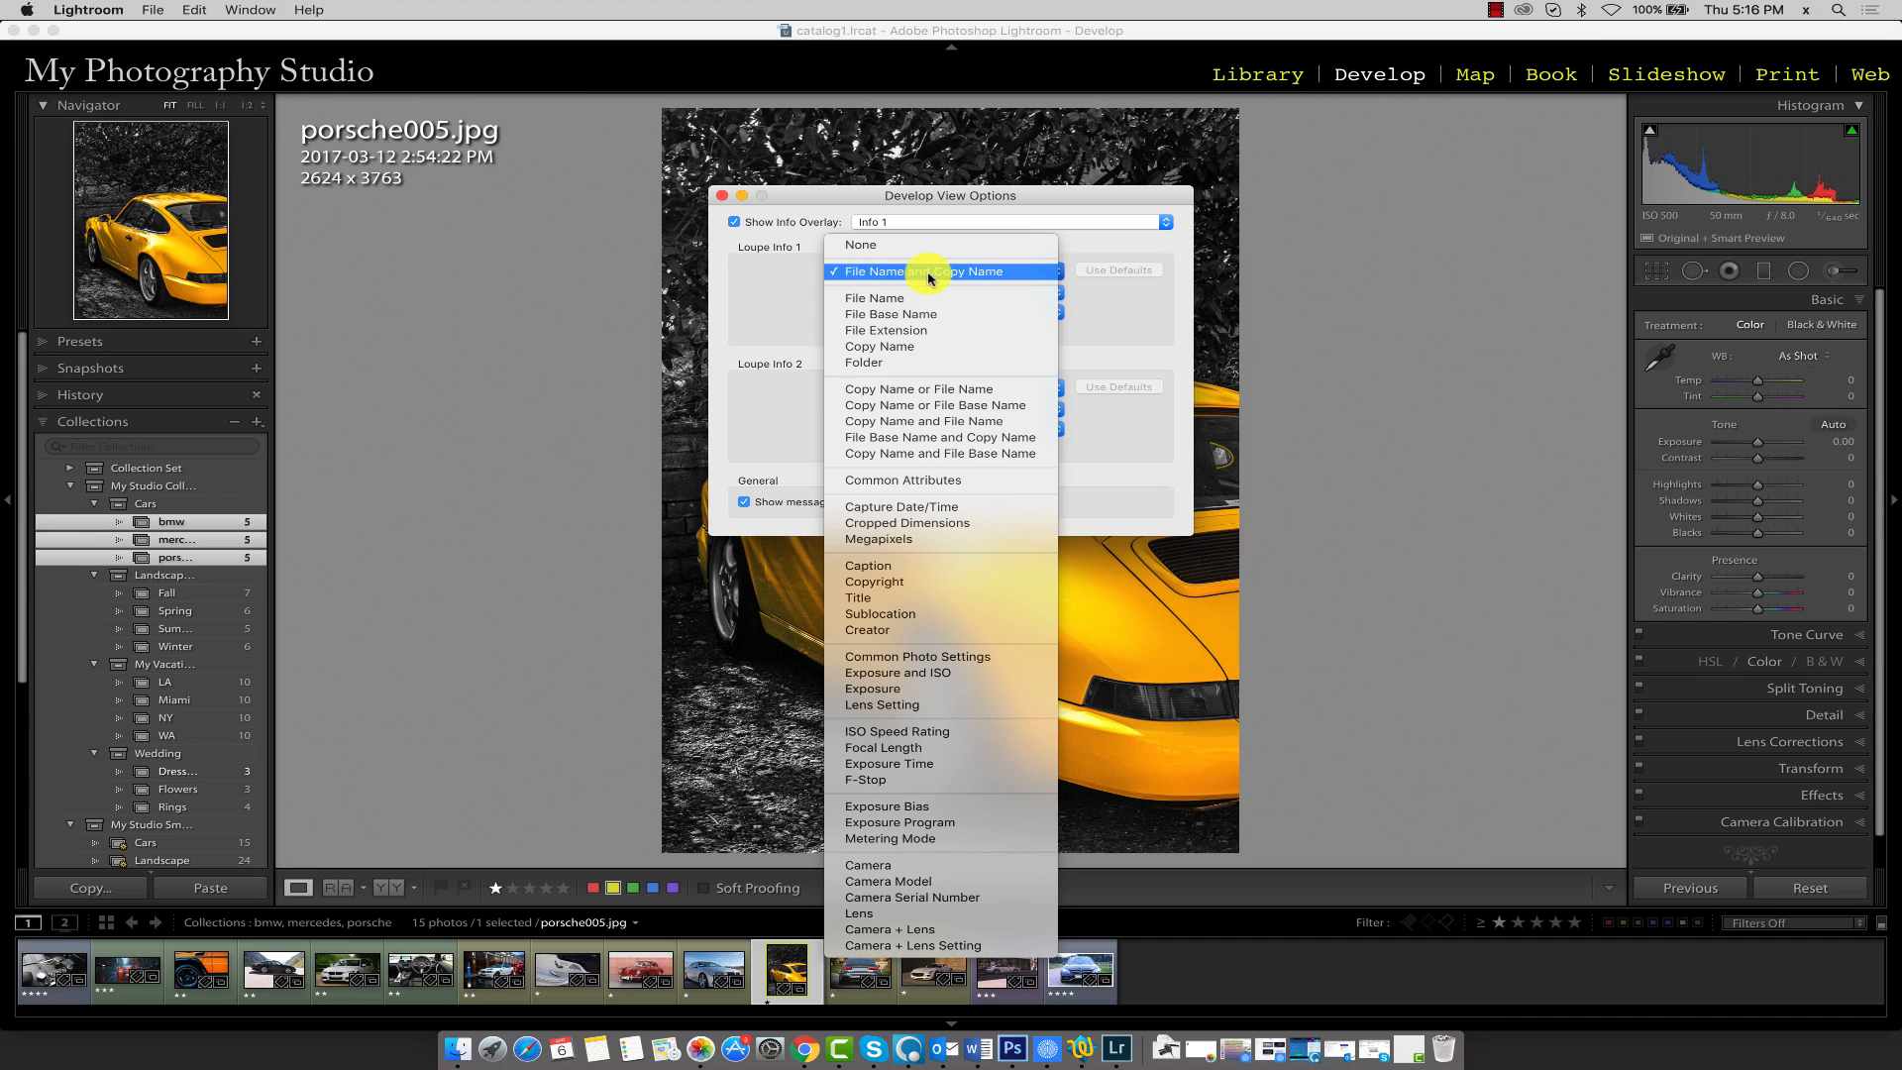
{"action": "left_click", "coordinate": [922, 270]}
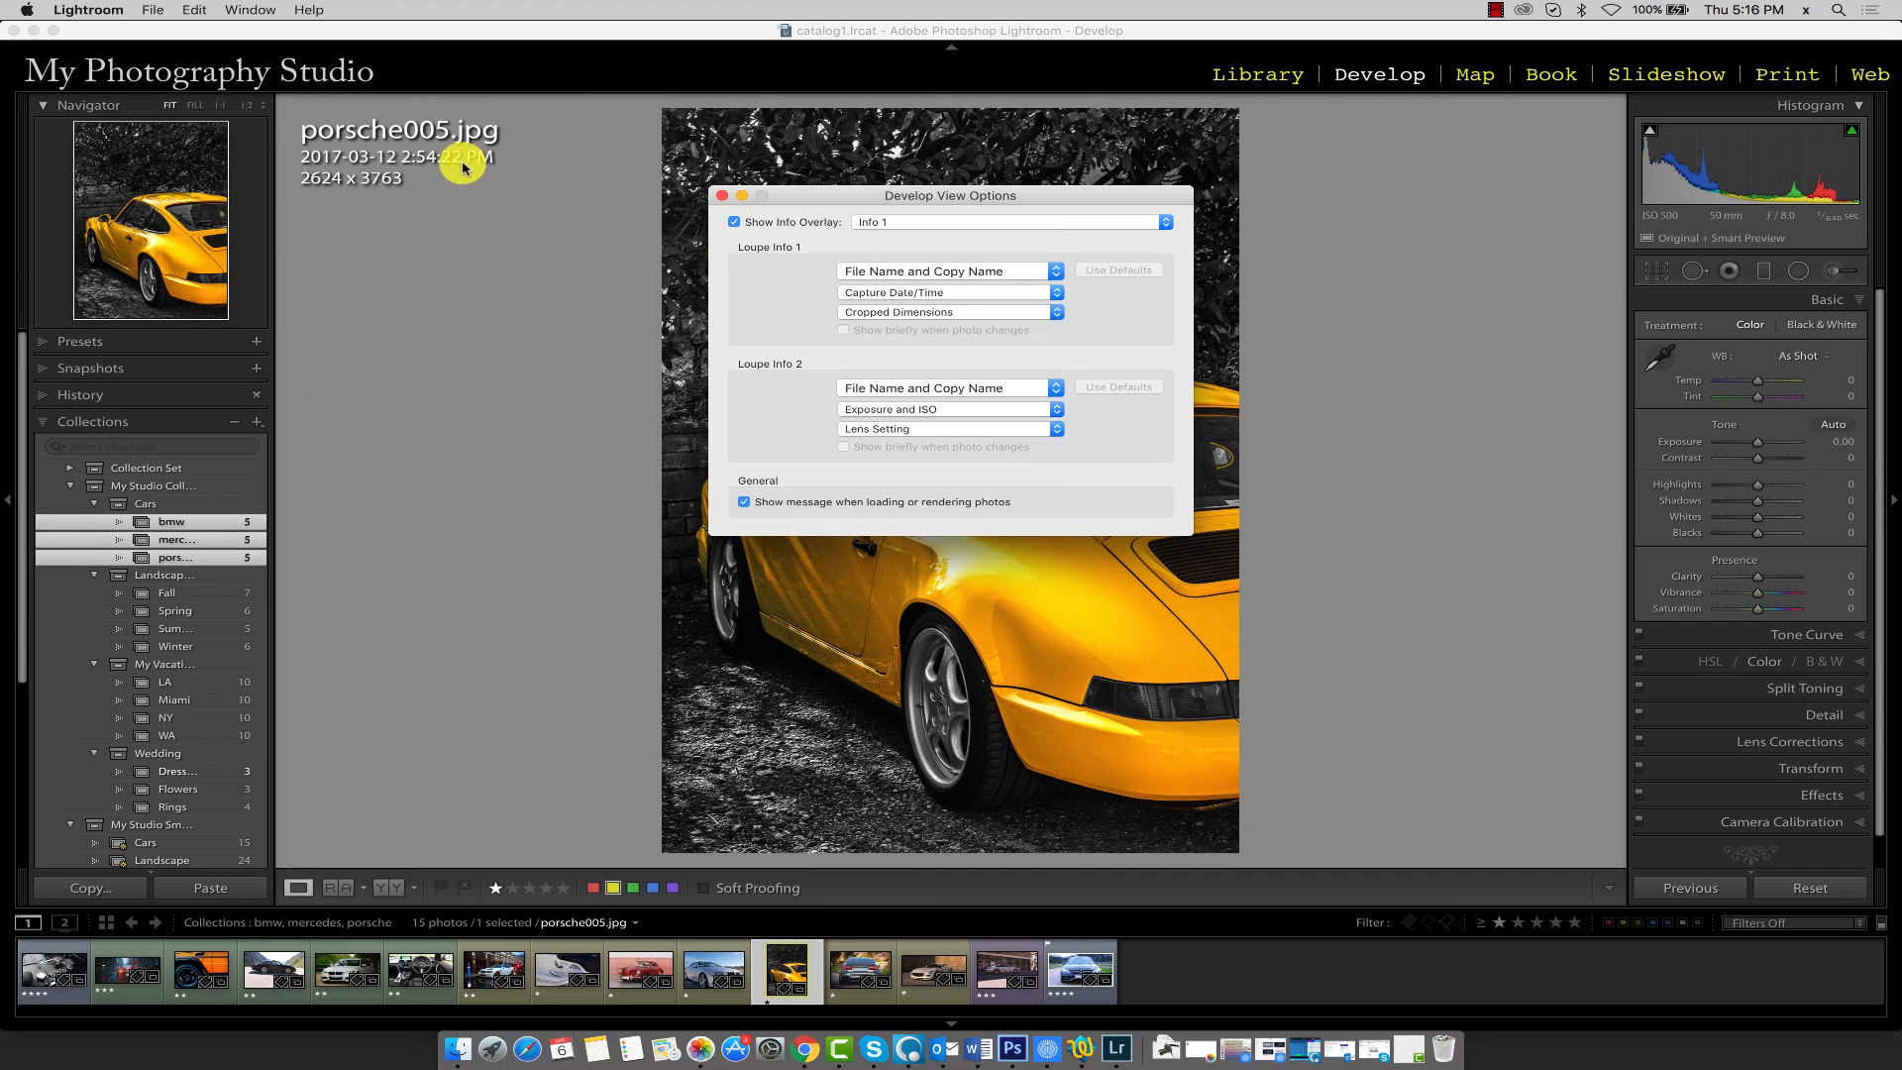
{"action": "mouse_move", "coordinate": [284, 126]}
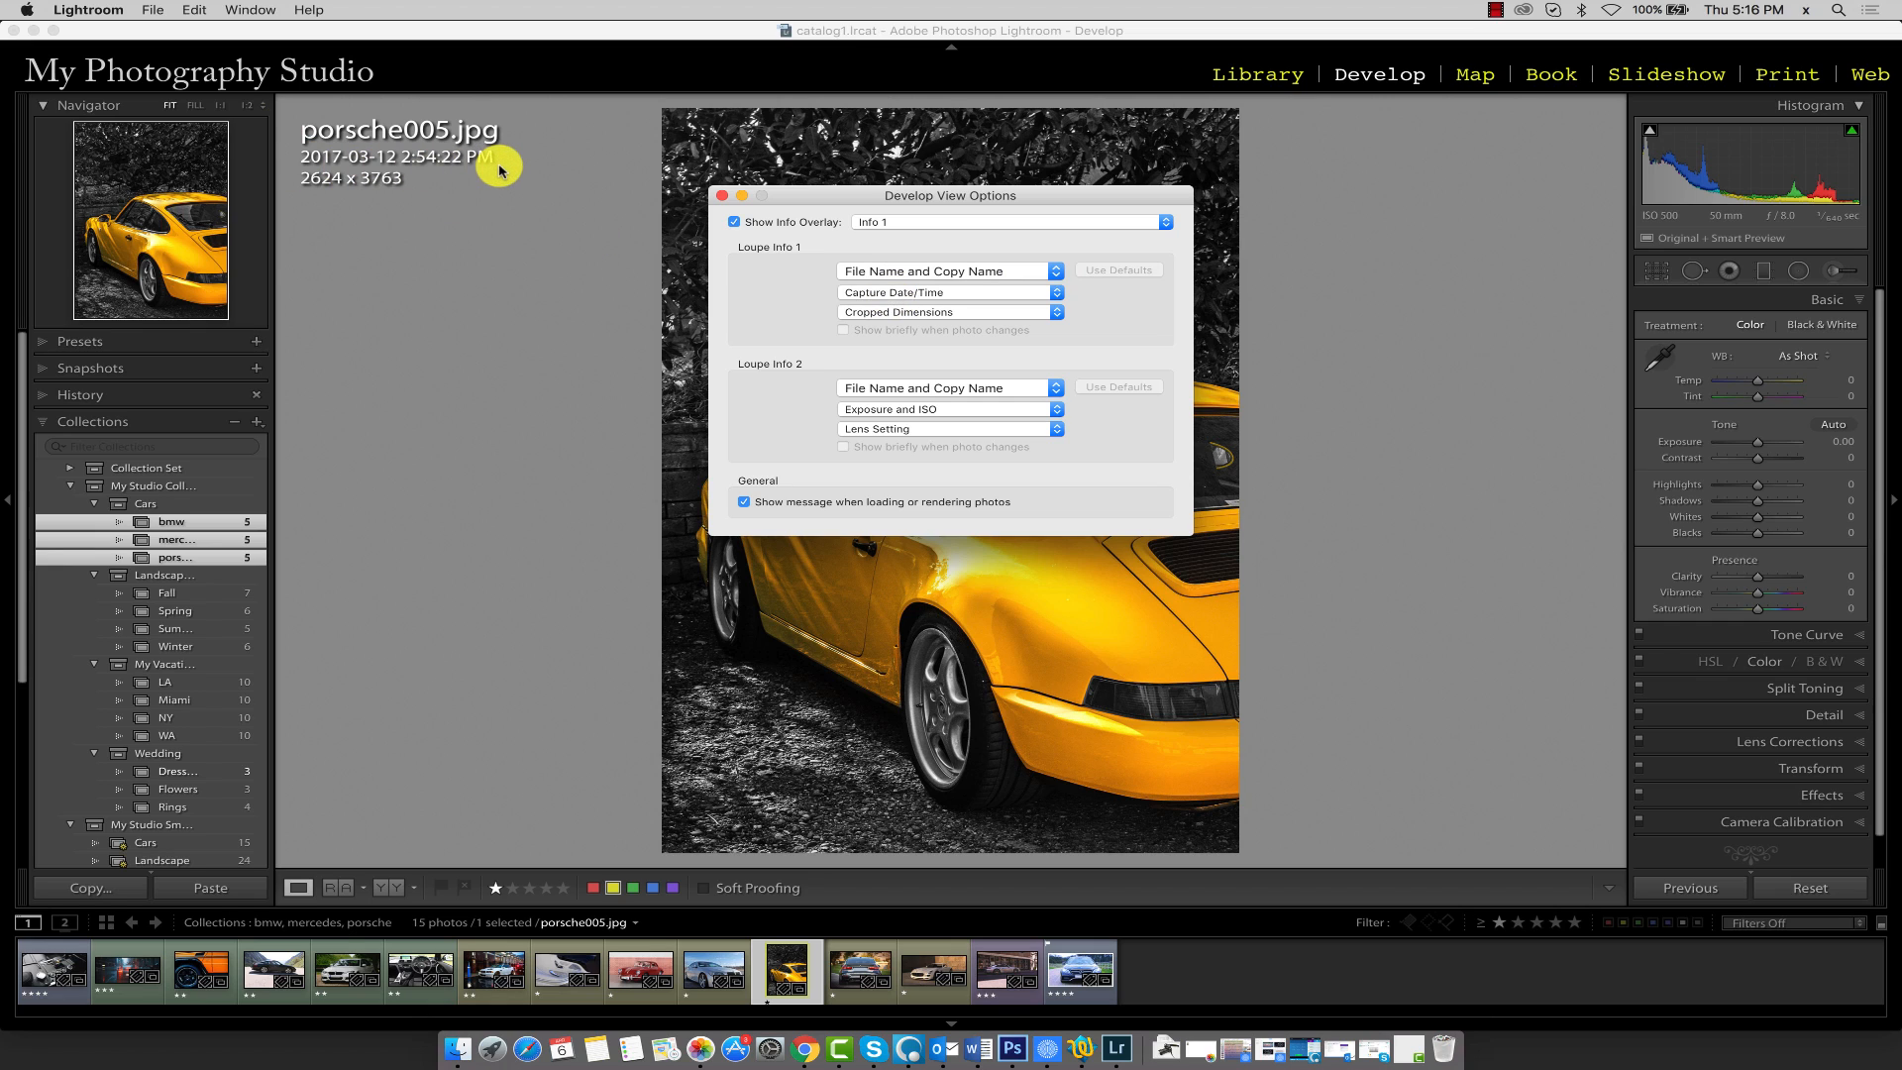
{"action": "mouse_move", "coordinate": [437, 196]}
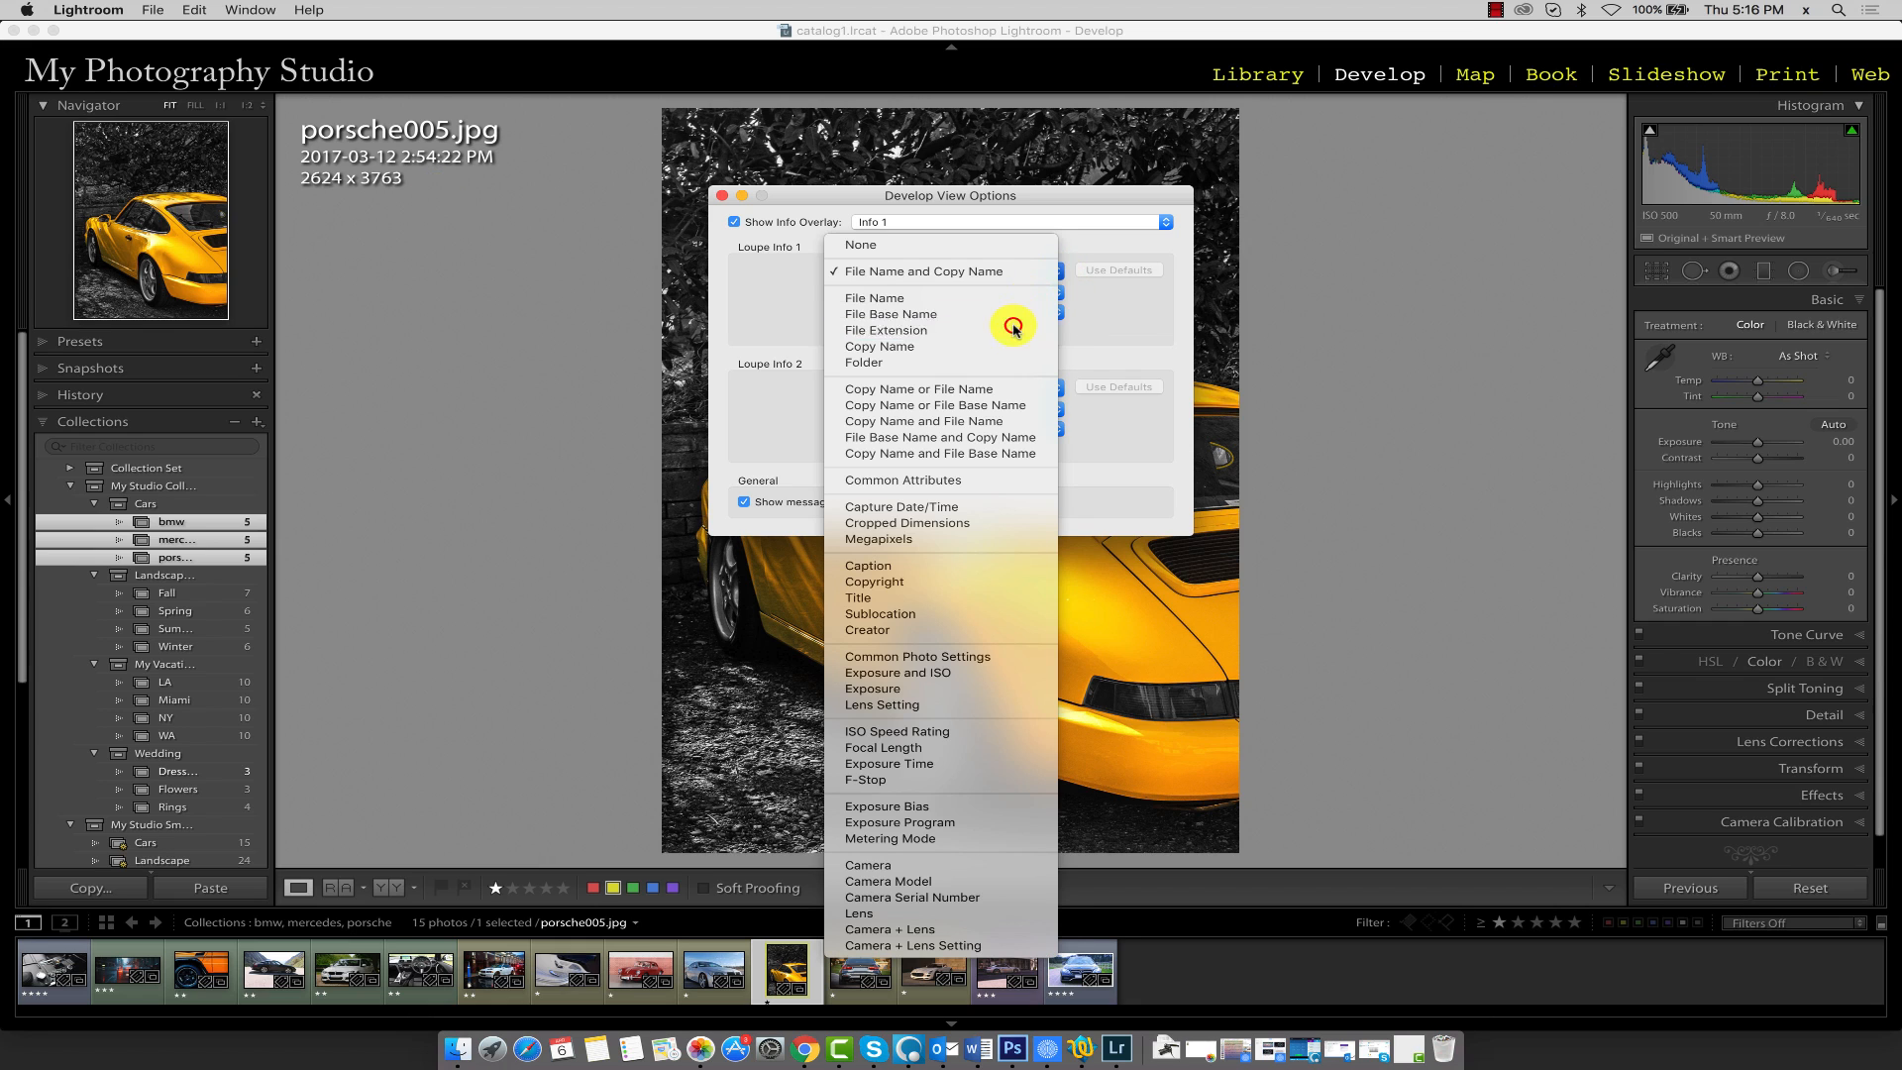
- Show File Extension on Loupe Info 1's top line, then restore its default fields
{"action": "left_click", "coordinate": [874, 298]}
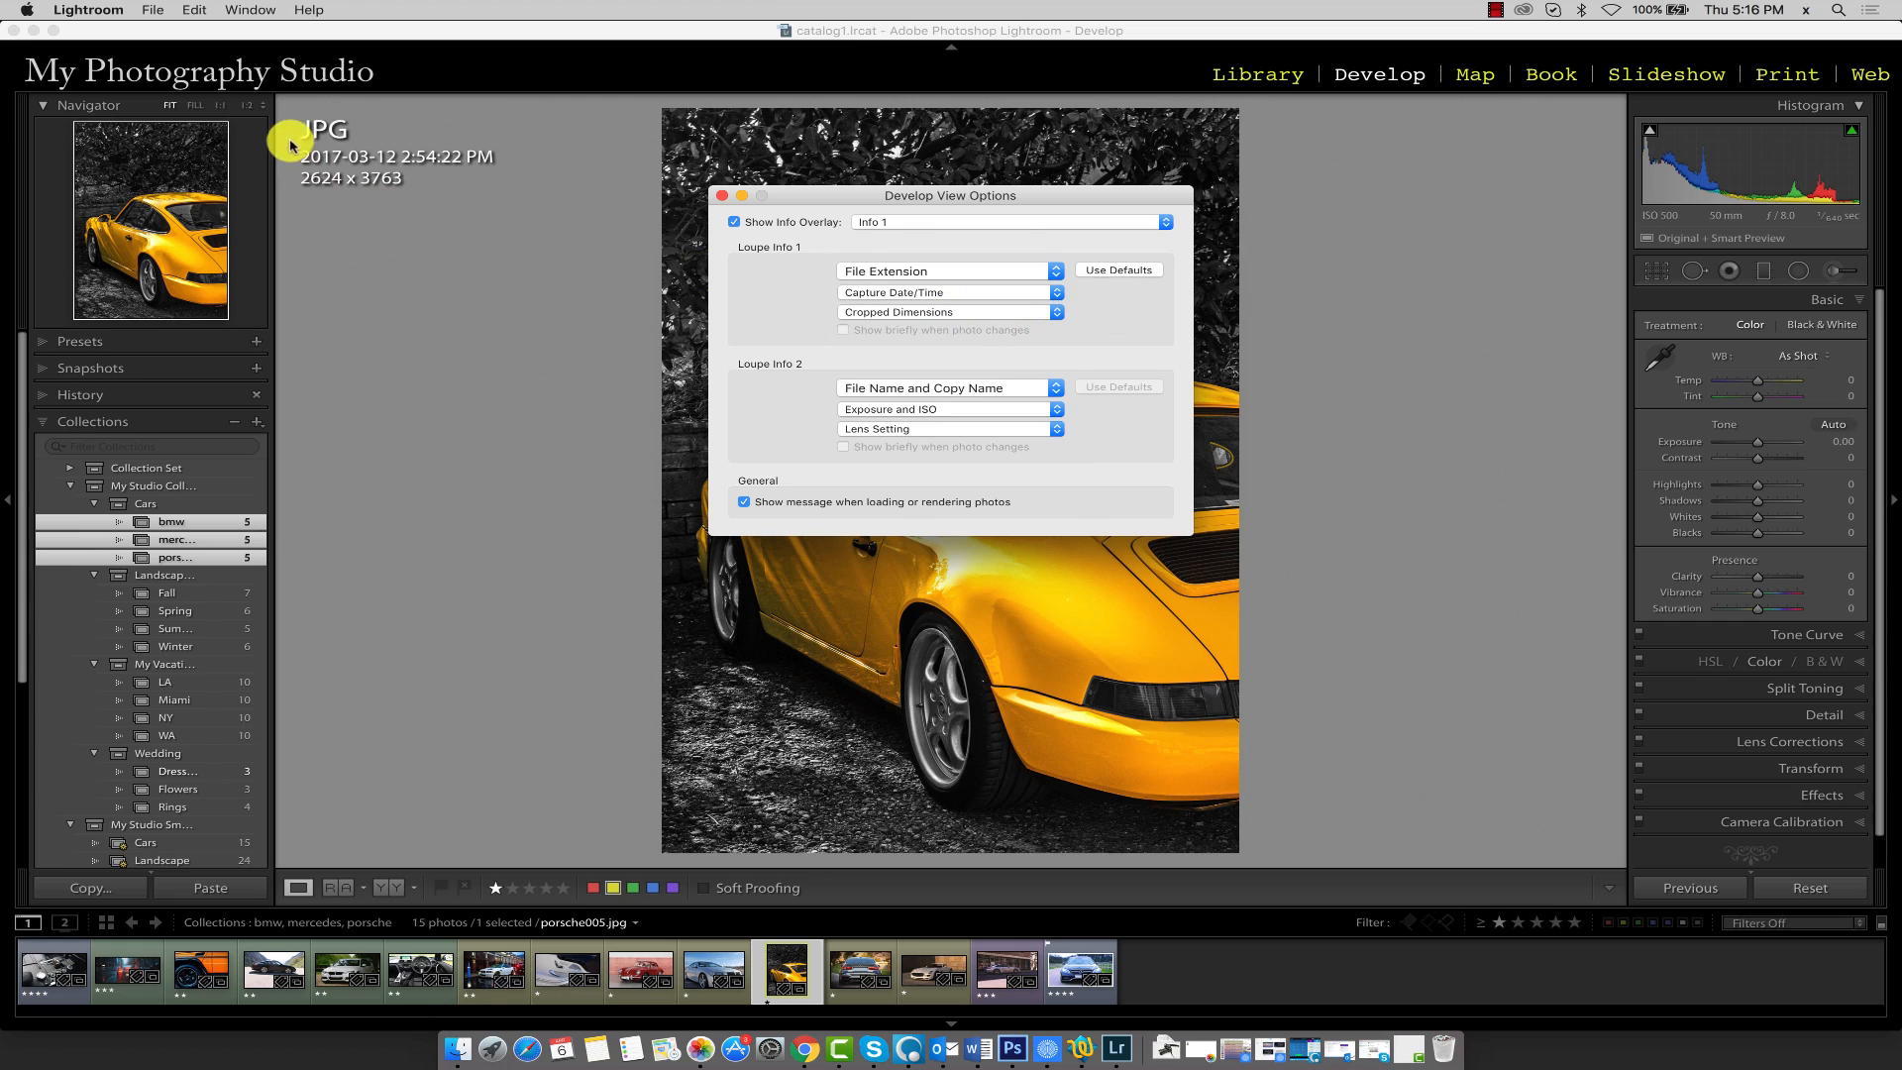
{"action": "mouse_move", "coordinate": [366, 135]}
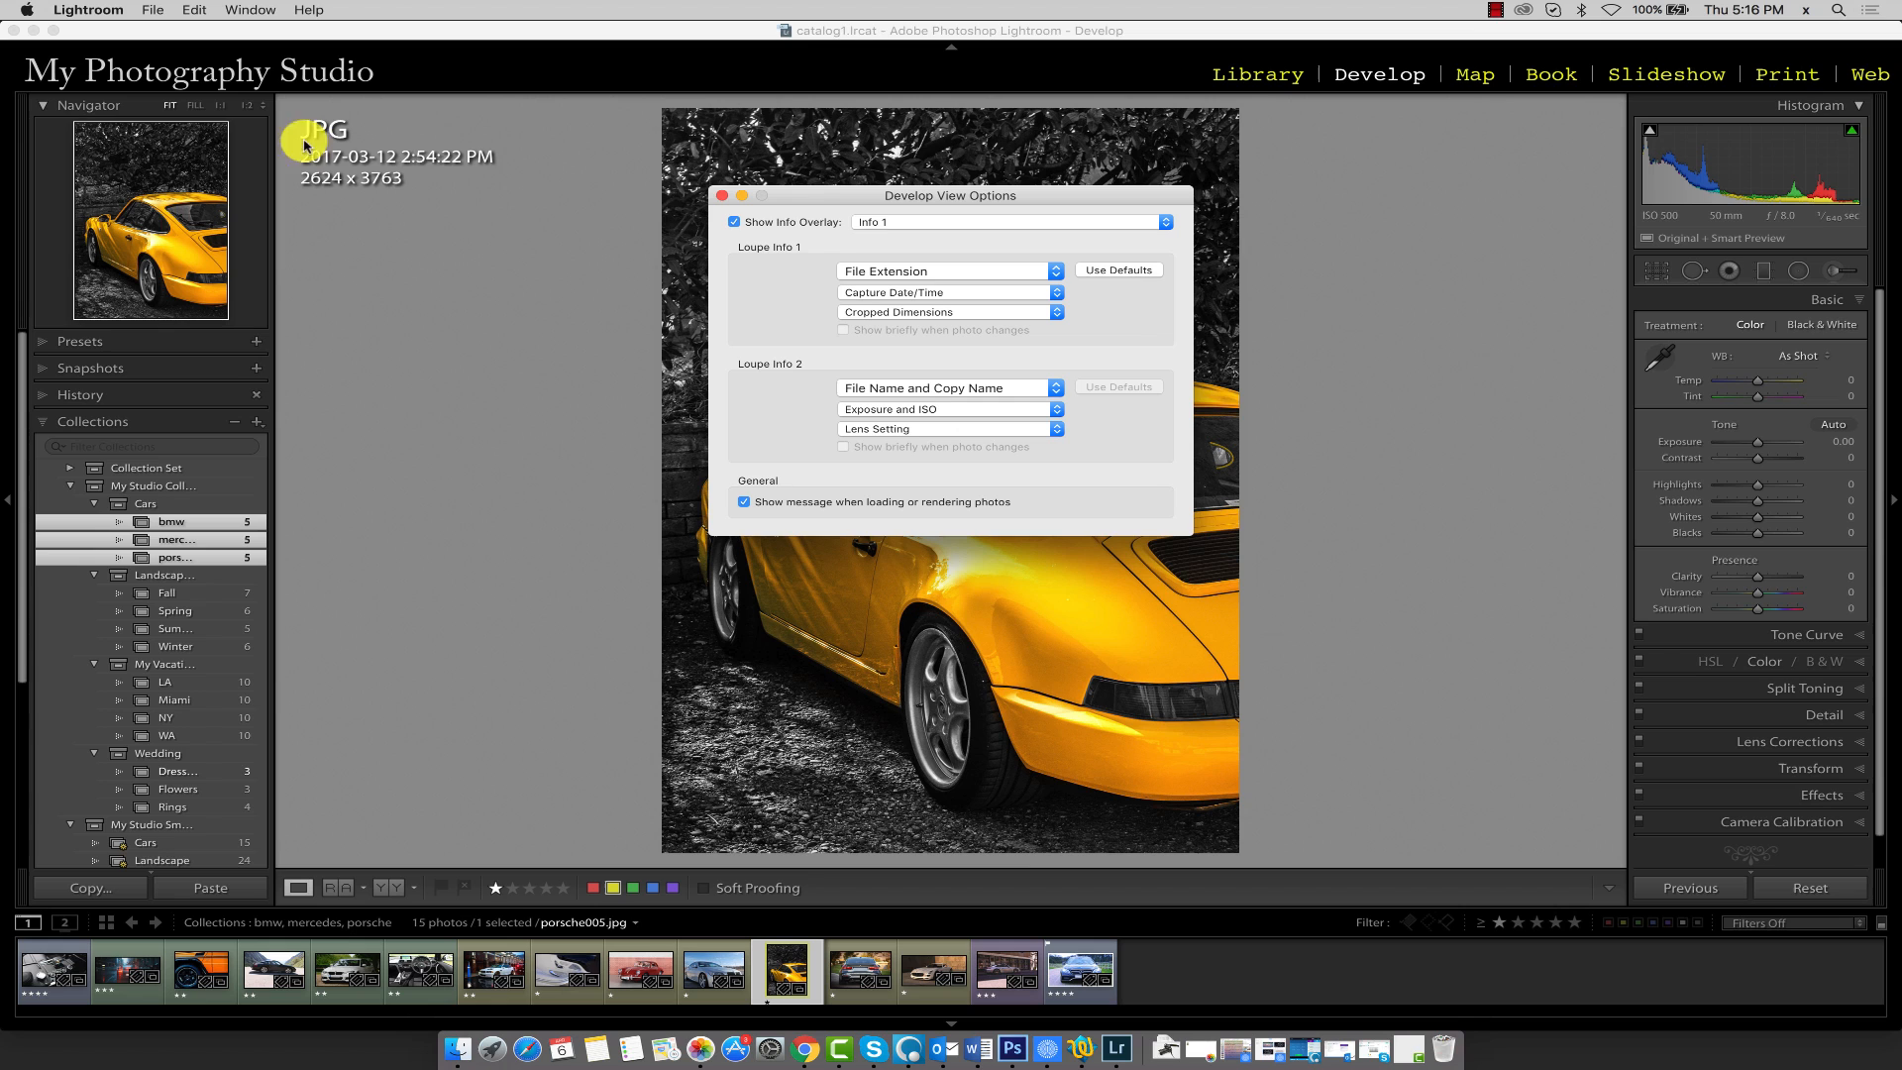
{"action": "left_click", "coordinate": [946, 270]}
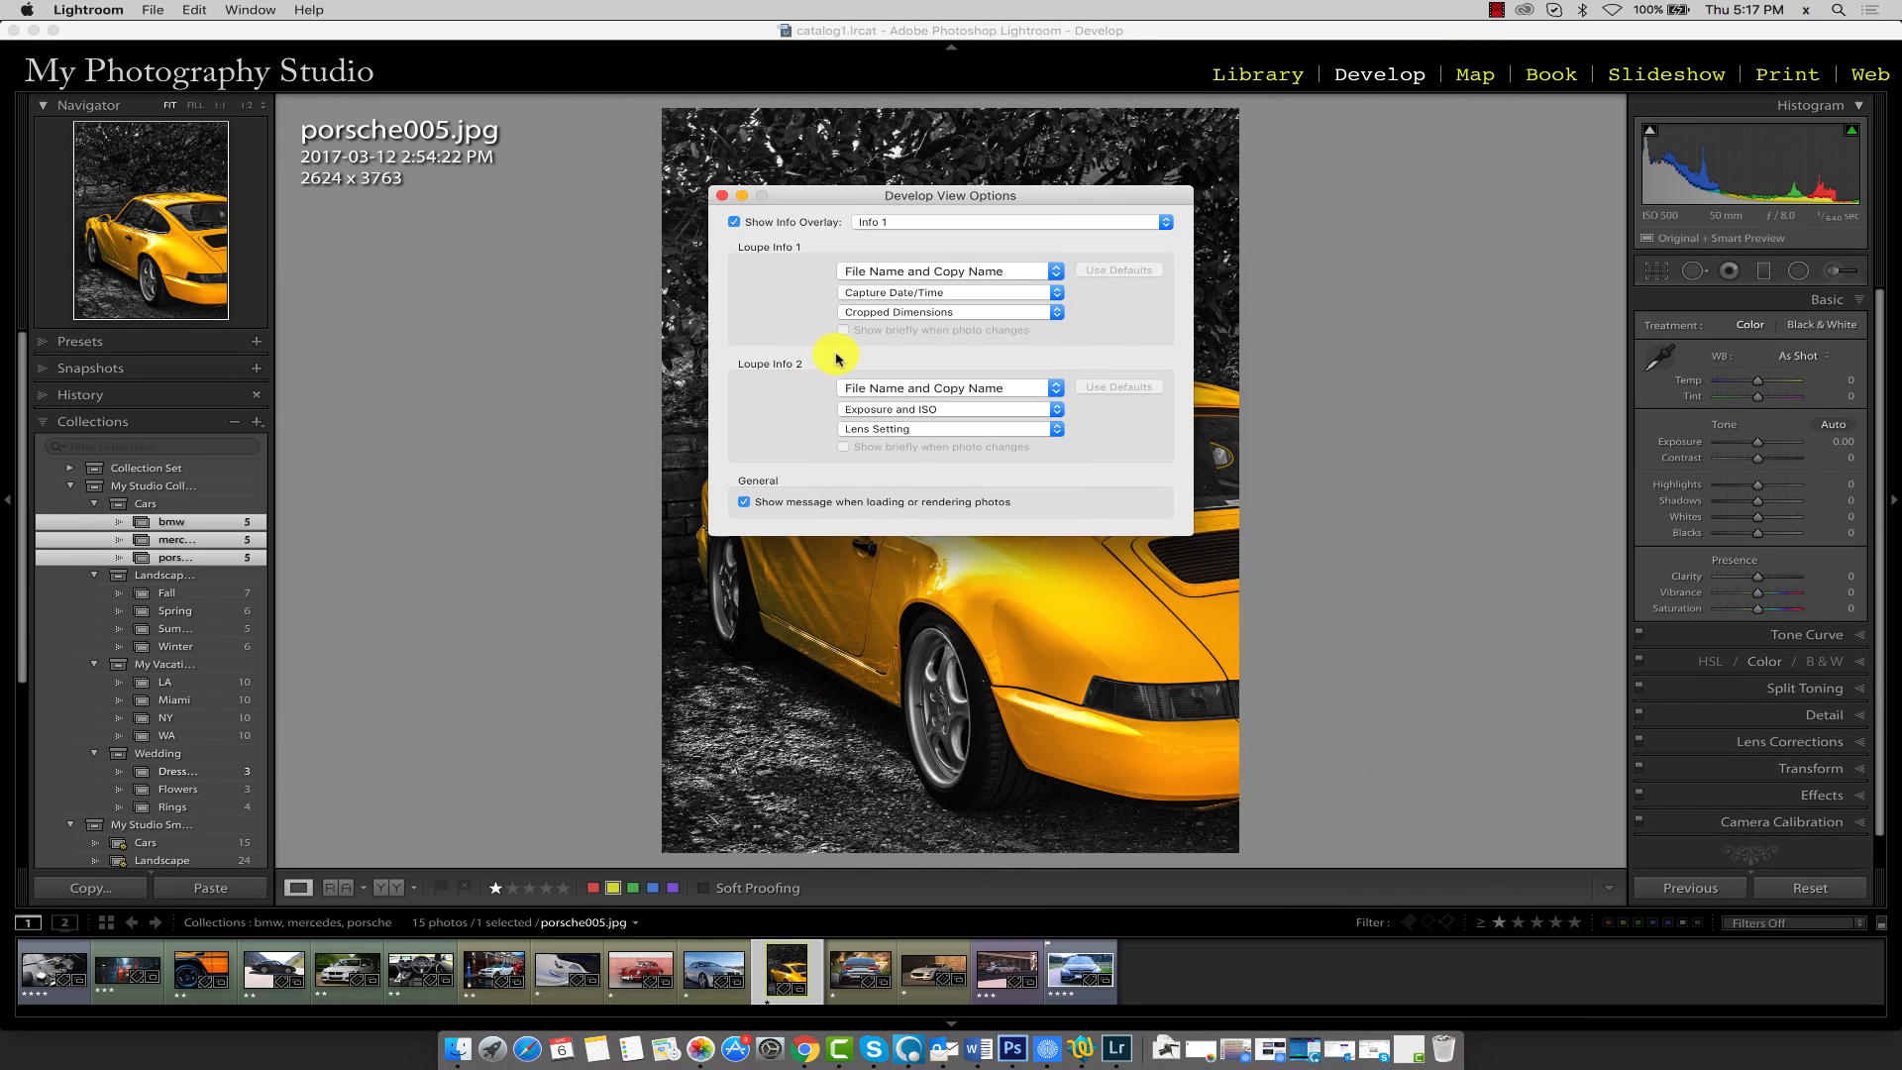
{"action": "mouse_move", "coordinate": [812, 379]}
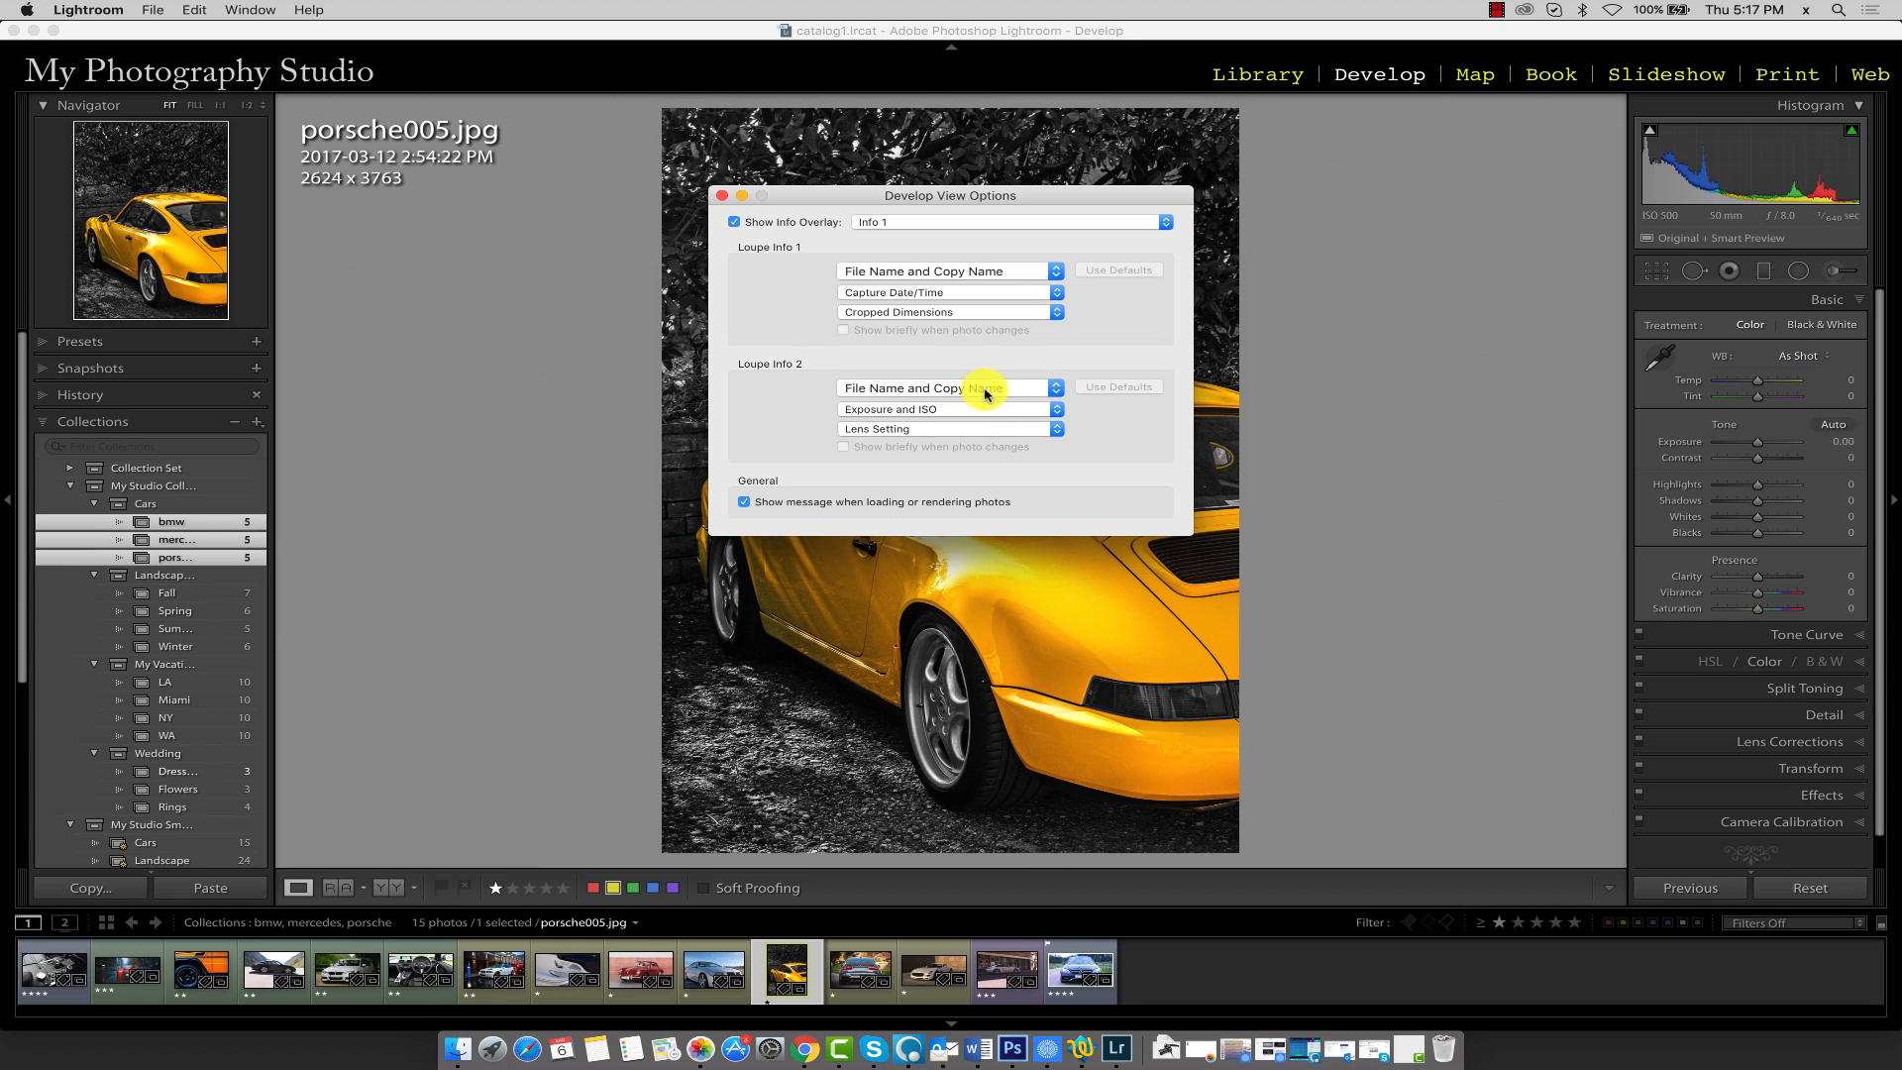
- Set Loupe Info 2's top line to Exposure and its second line to Exposure and ISO
{"action": "left_click", "coordinate": [945, 387]}
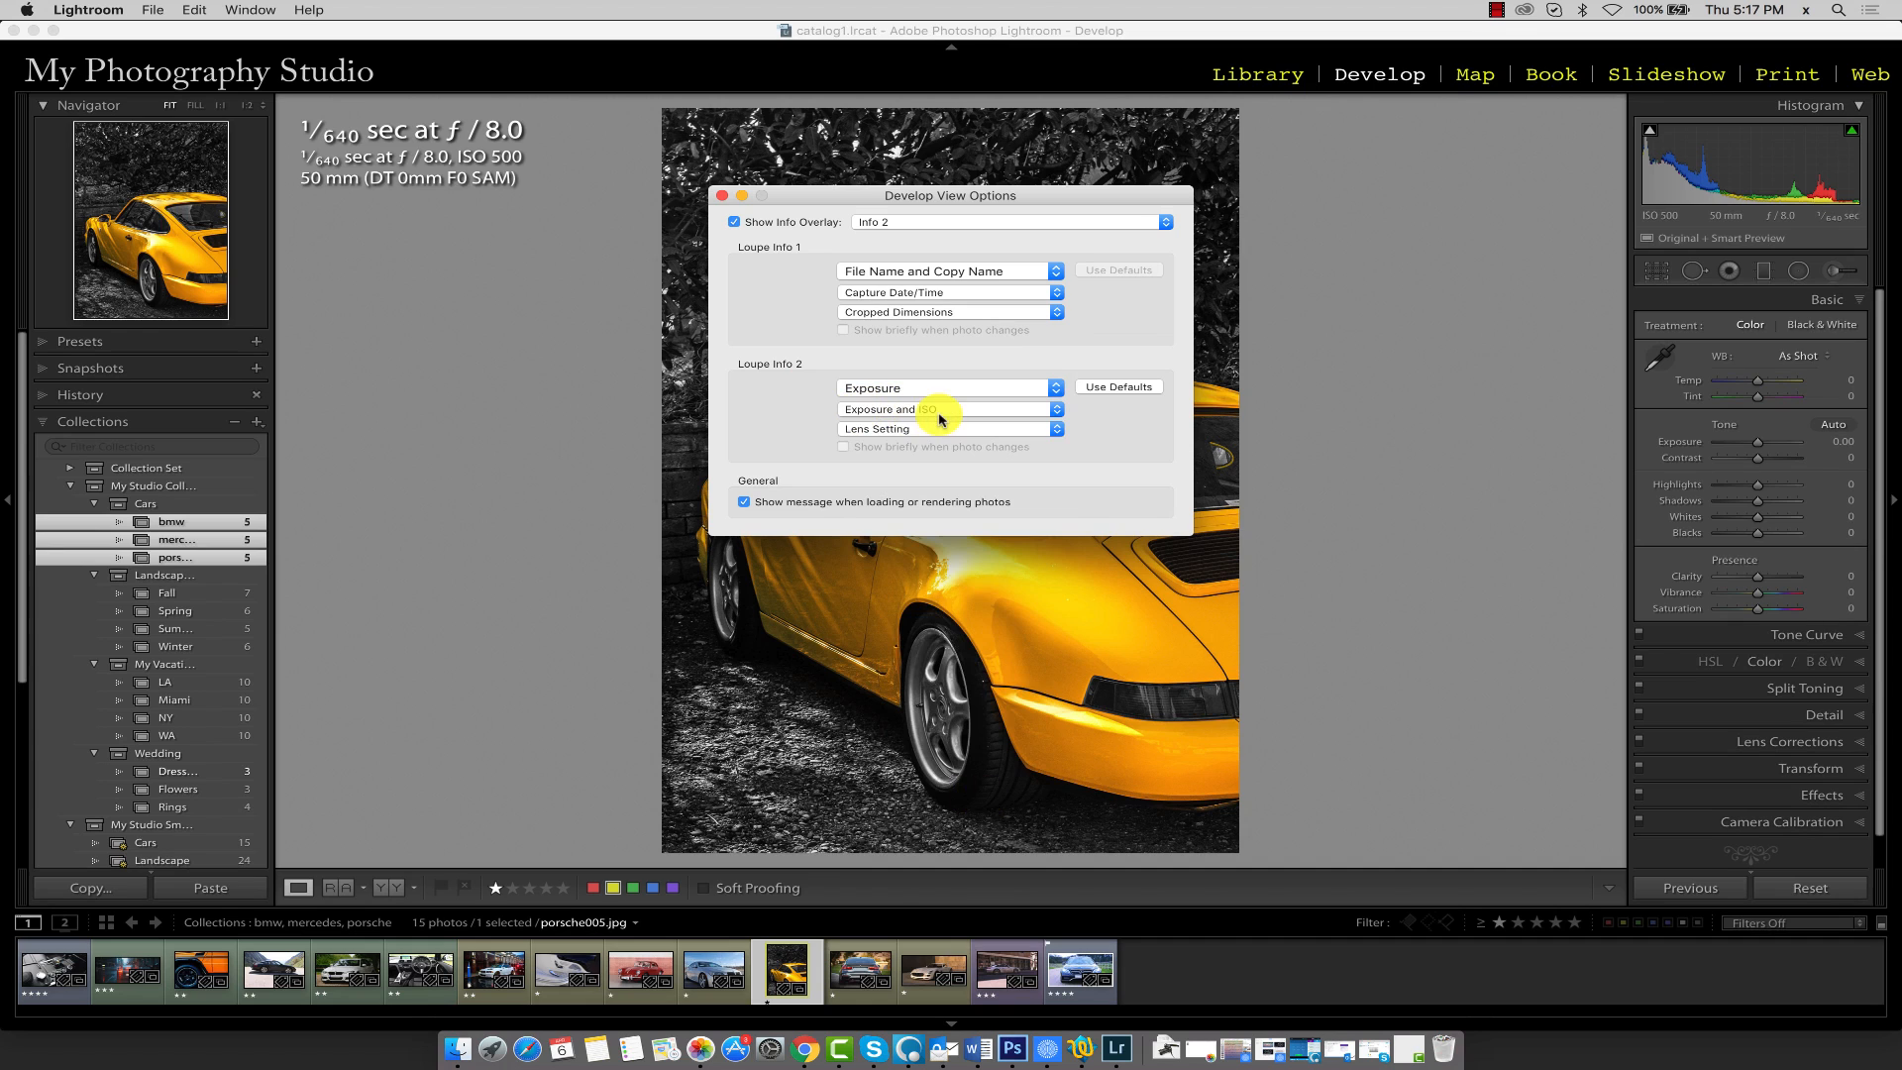
{"action": "left_click", "coordinate": [946, 409]}
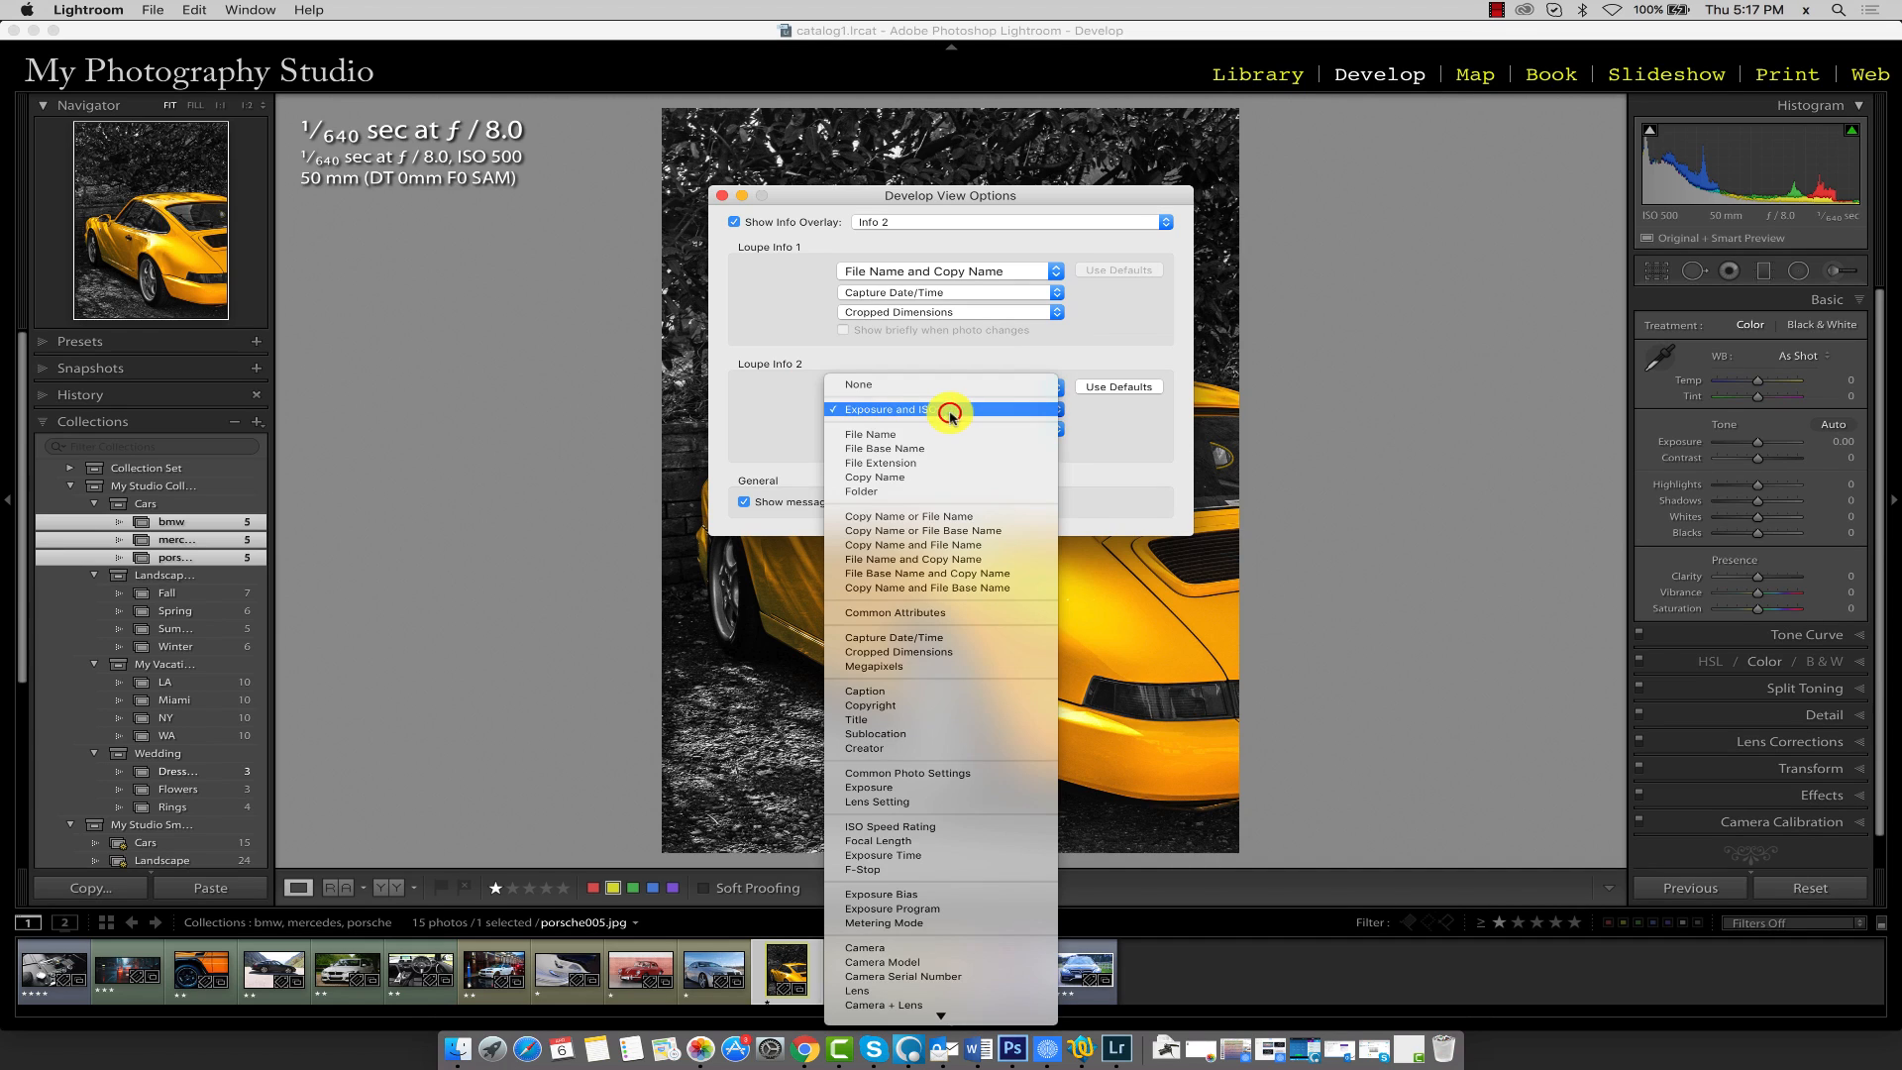
{"action": "left_click", "coordinate": [885, 409]}
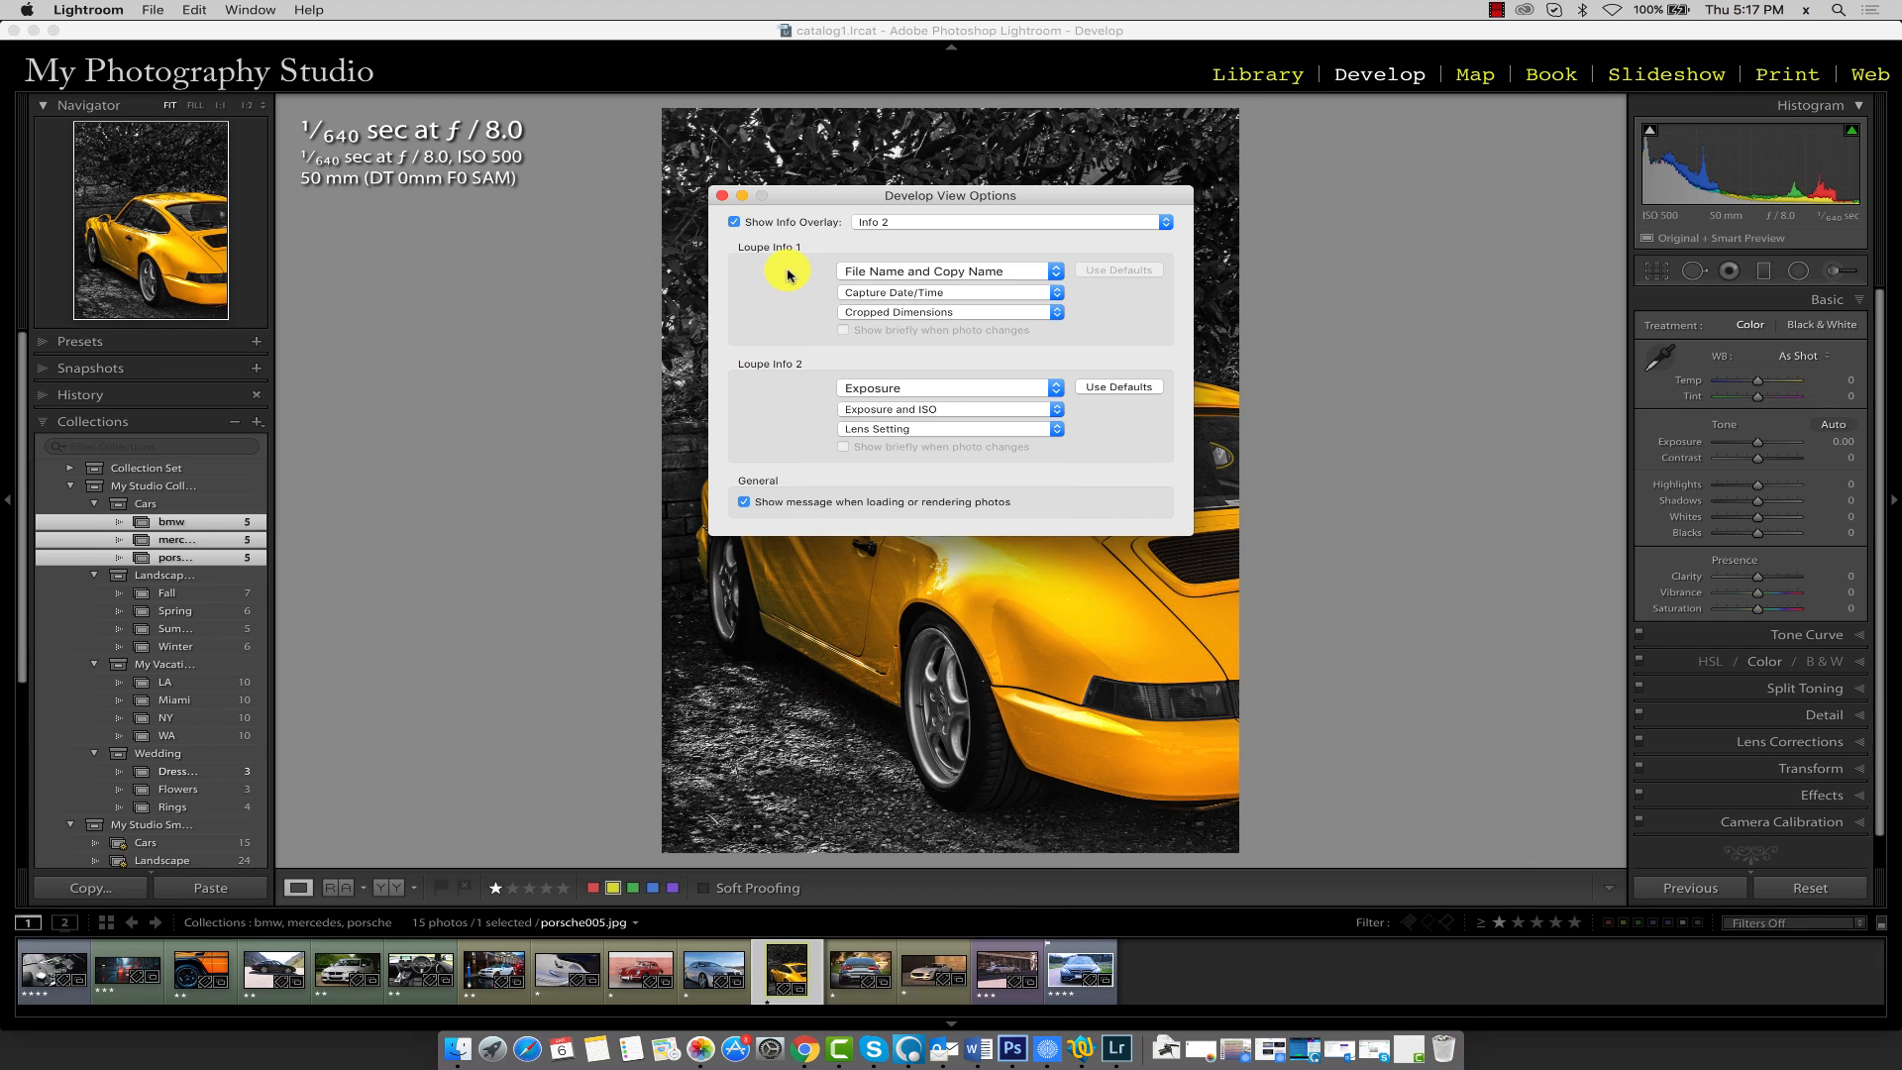
{"action": "mouse_move", "coordinate": [790, 302]}
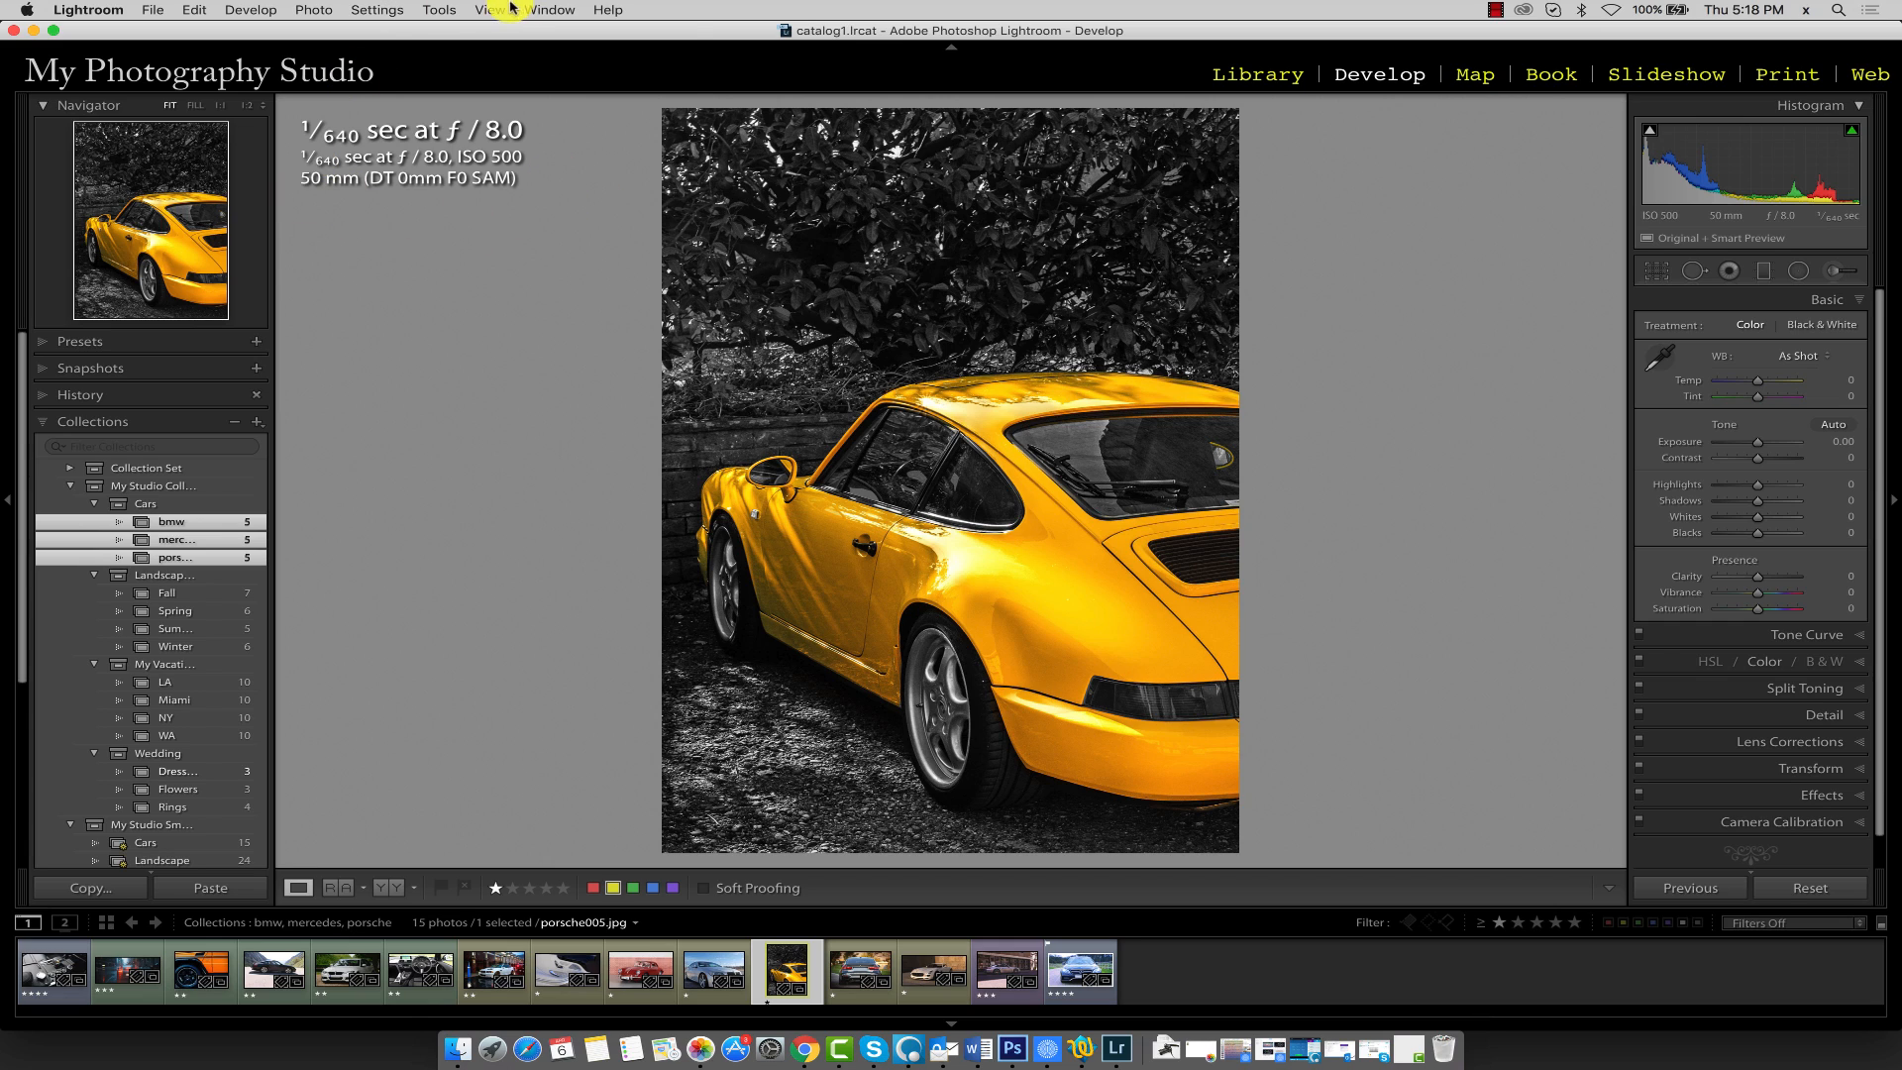
- Switch the photo overlay to Info 1, then back to Info 2
{"action": "left_click", "coordinate": [491, 10]}
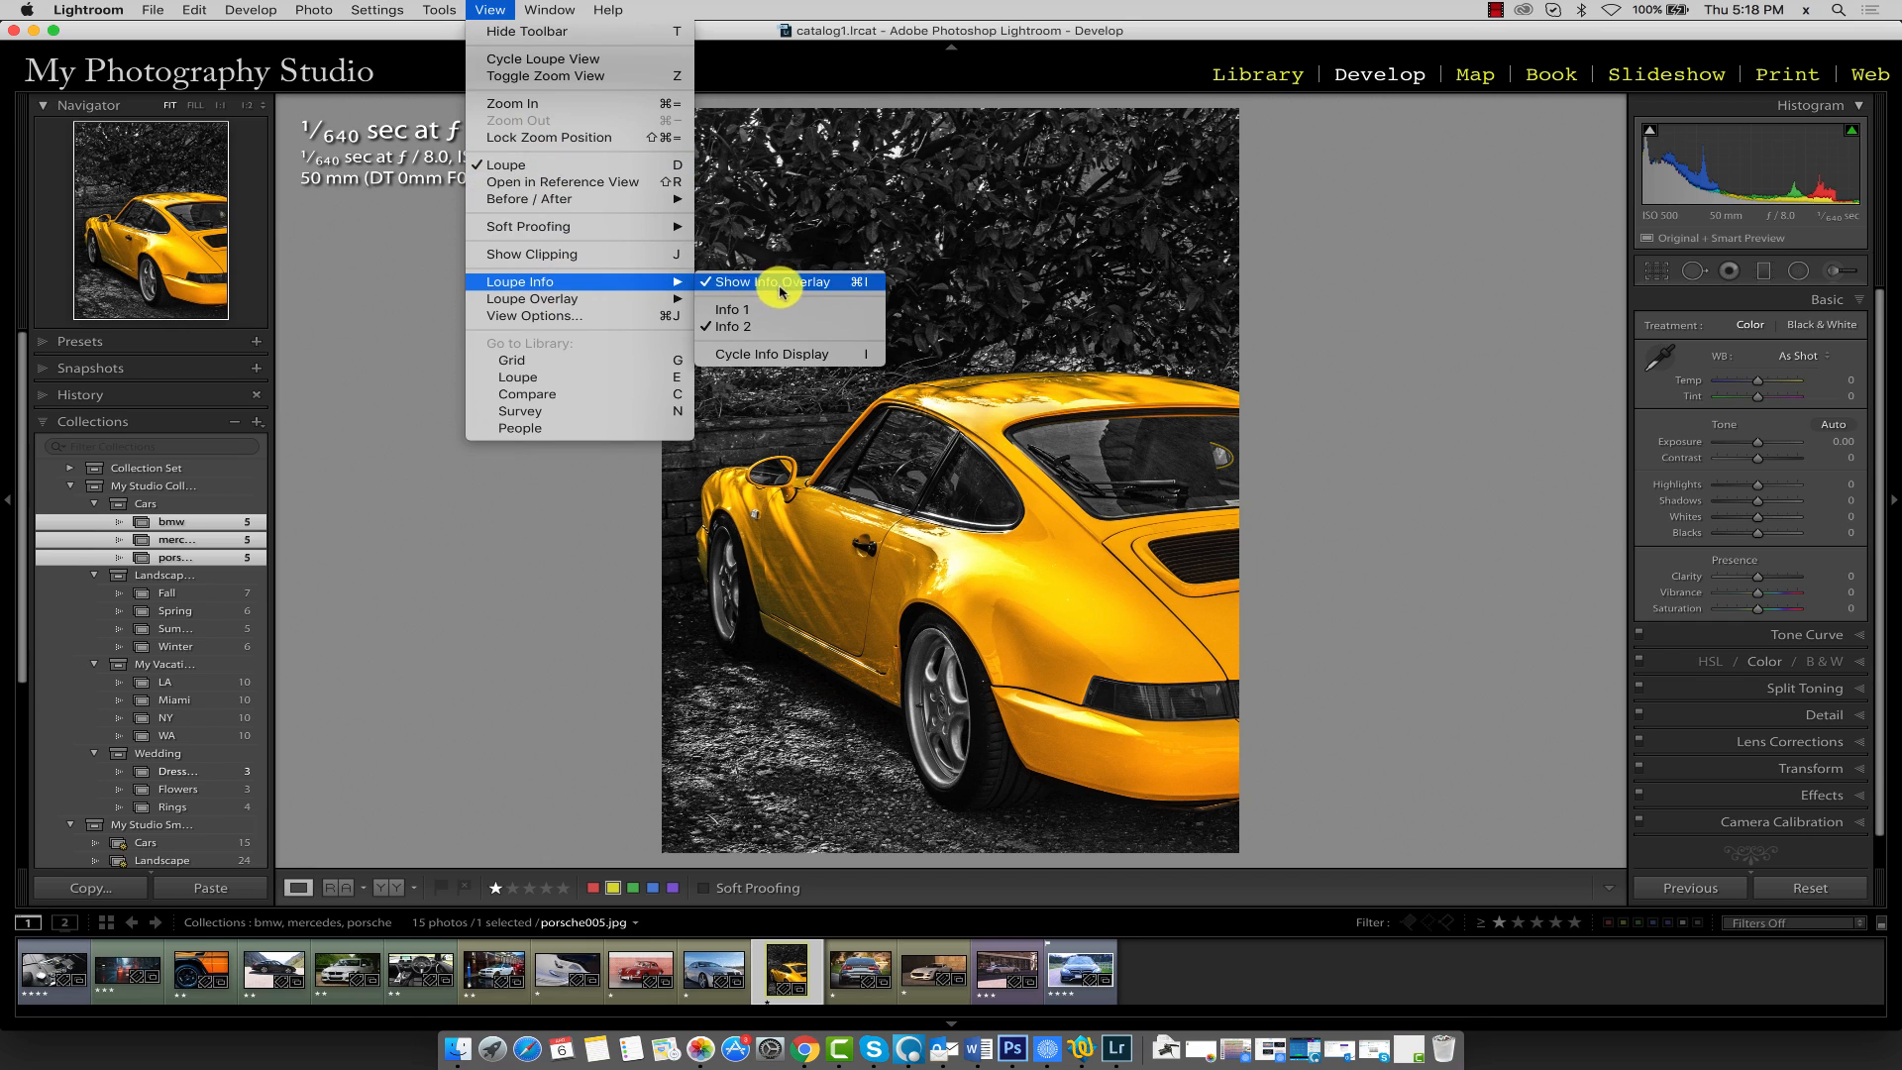
{"action": "left_click", "coordinate": [774, 281]}
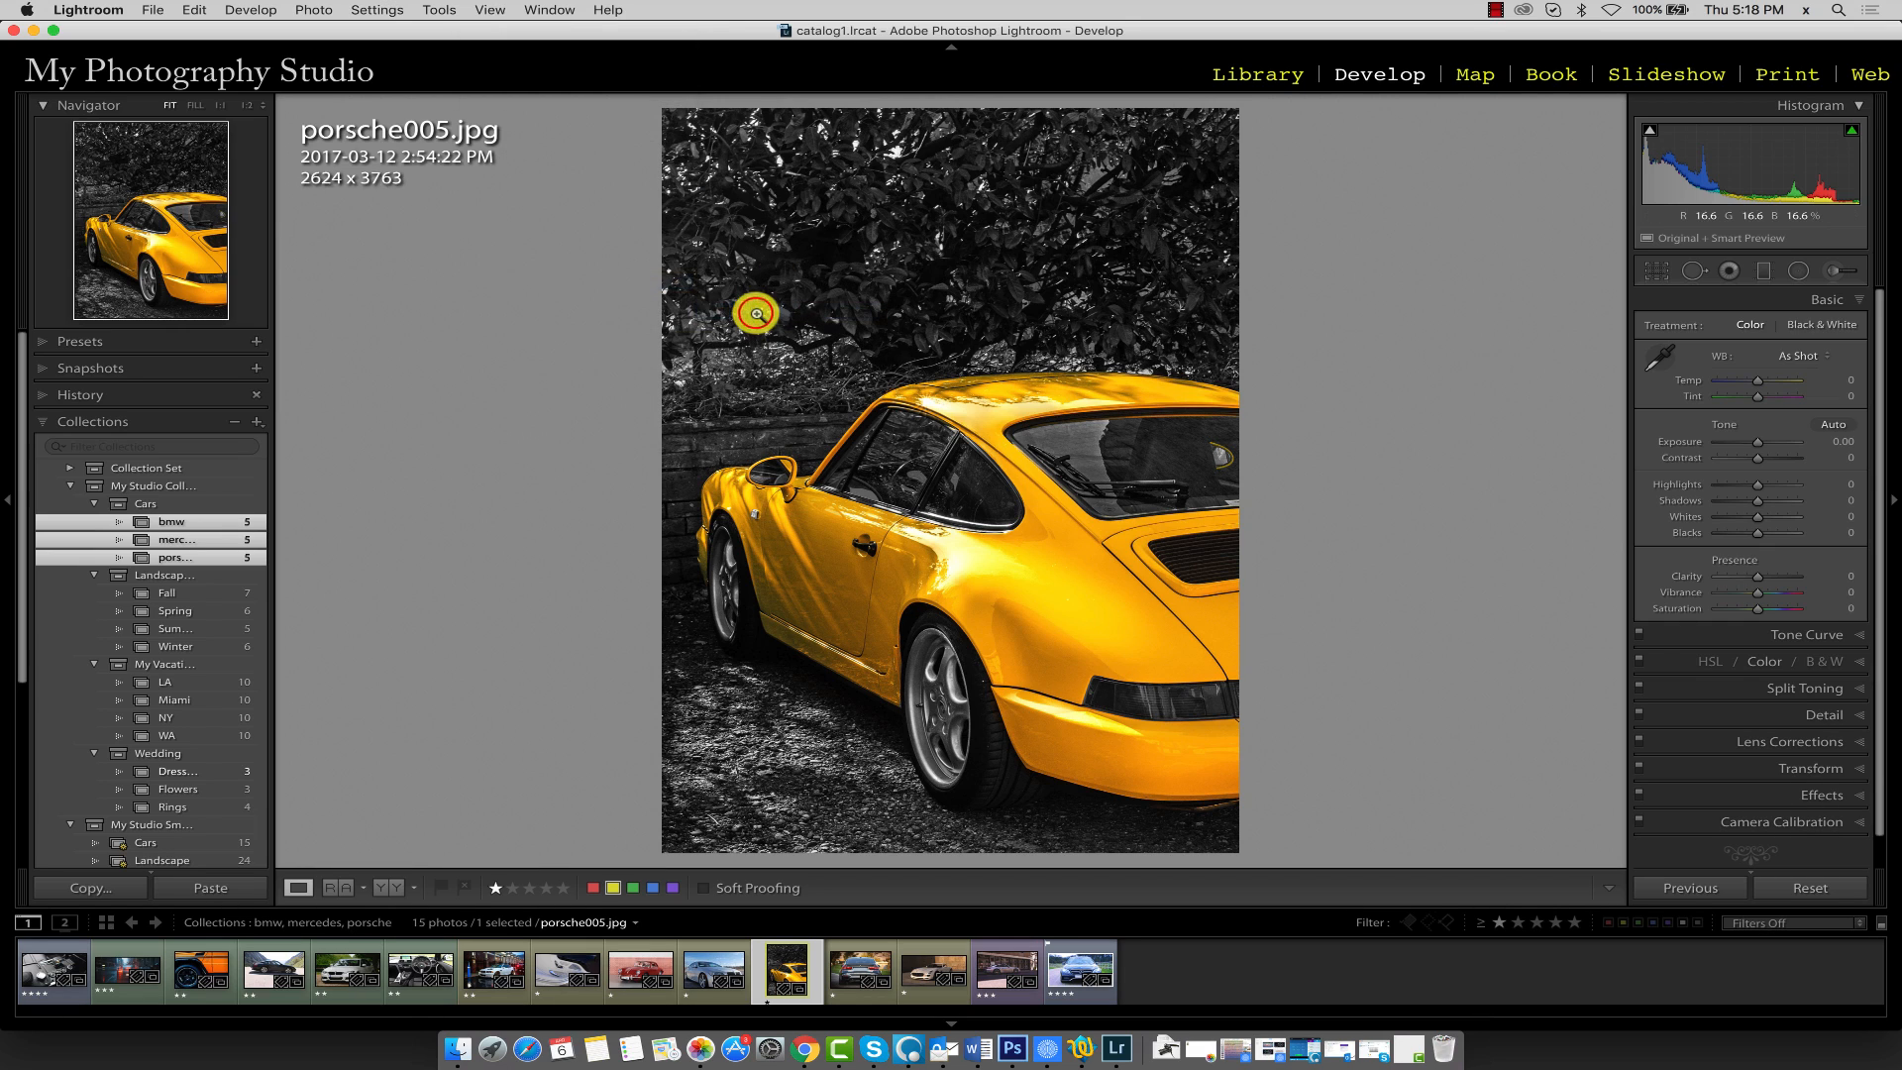
{"action": "left_click", "coordinate": [488, 10]}
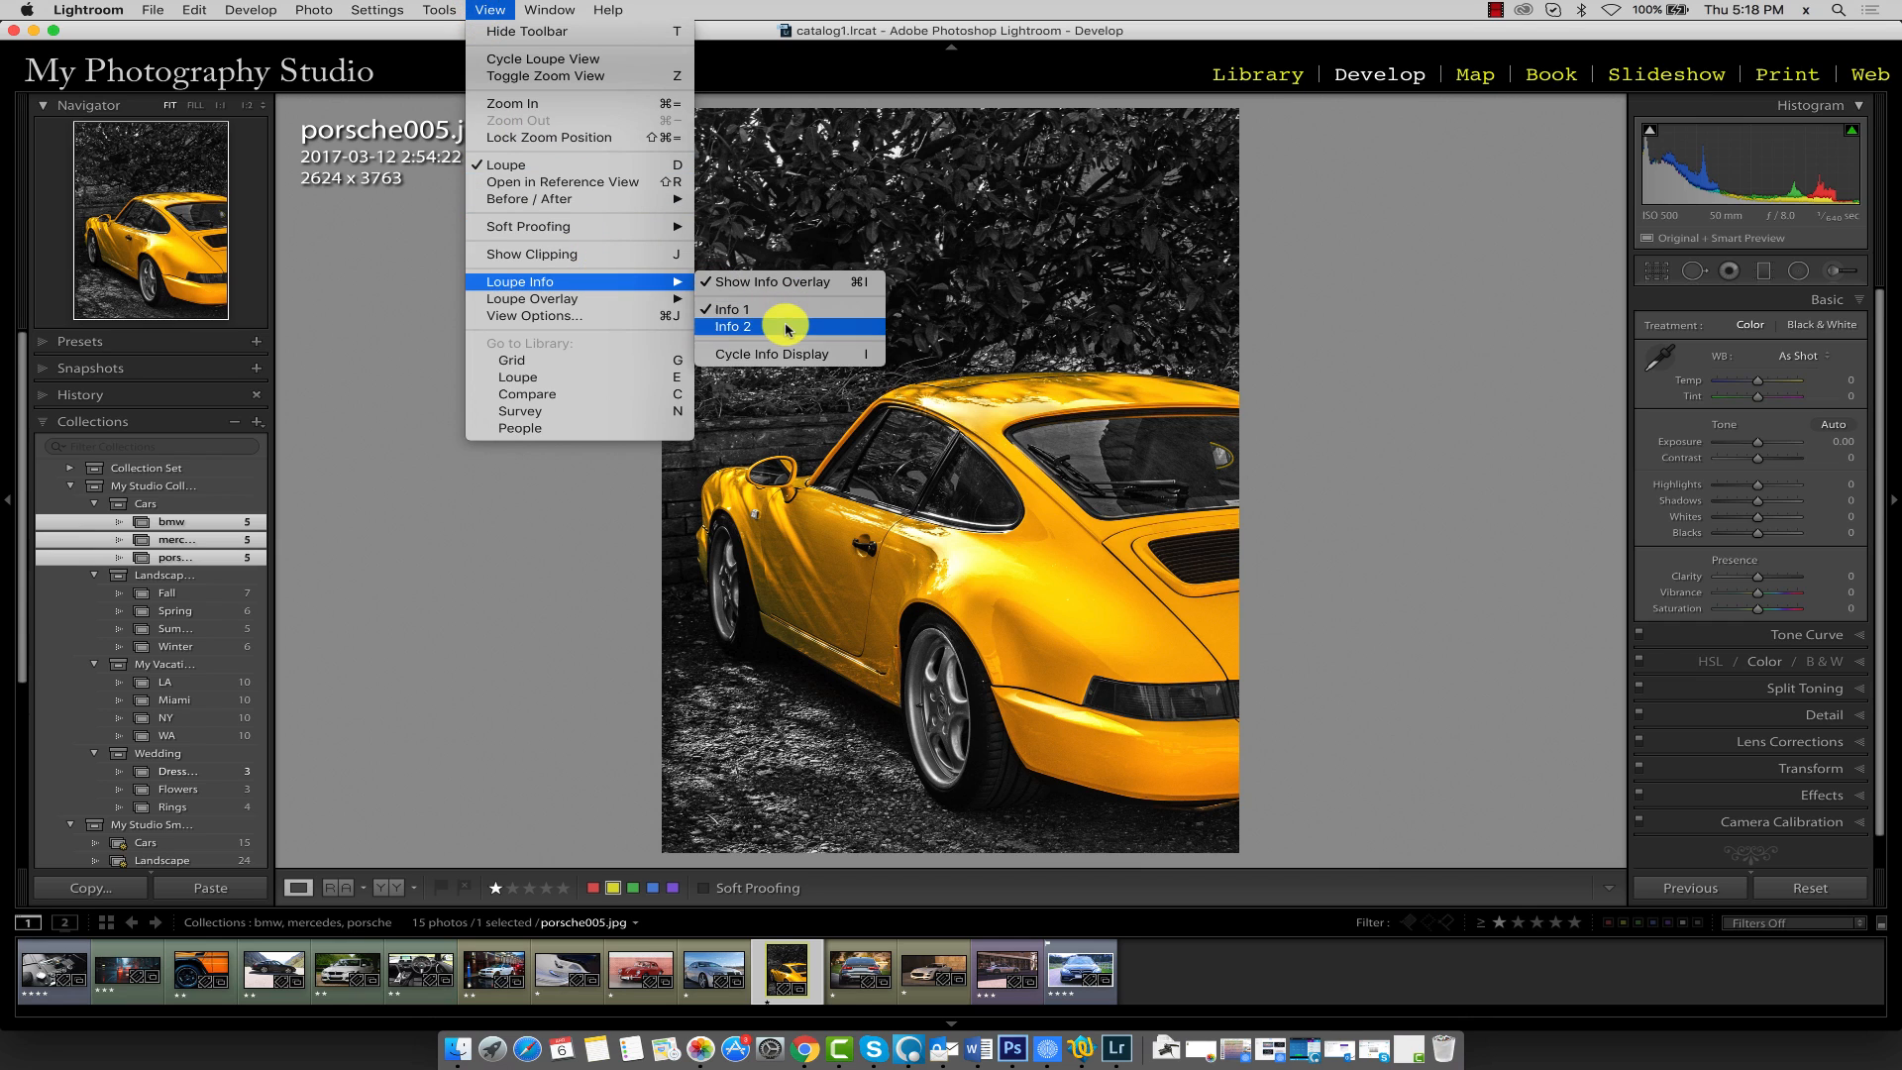
{"action": "left_click", "coordinate": [733, 326]}
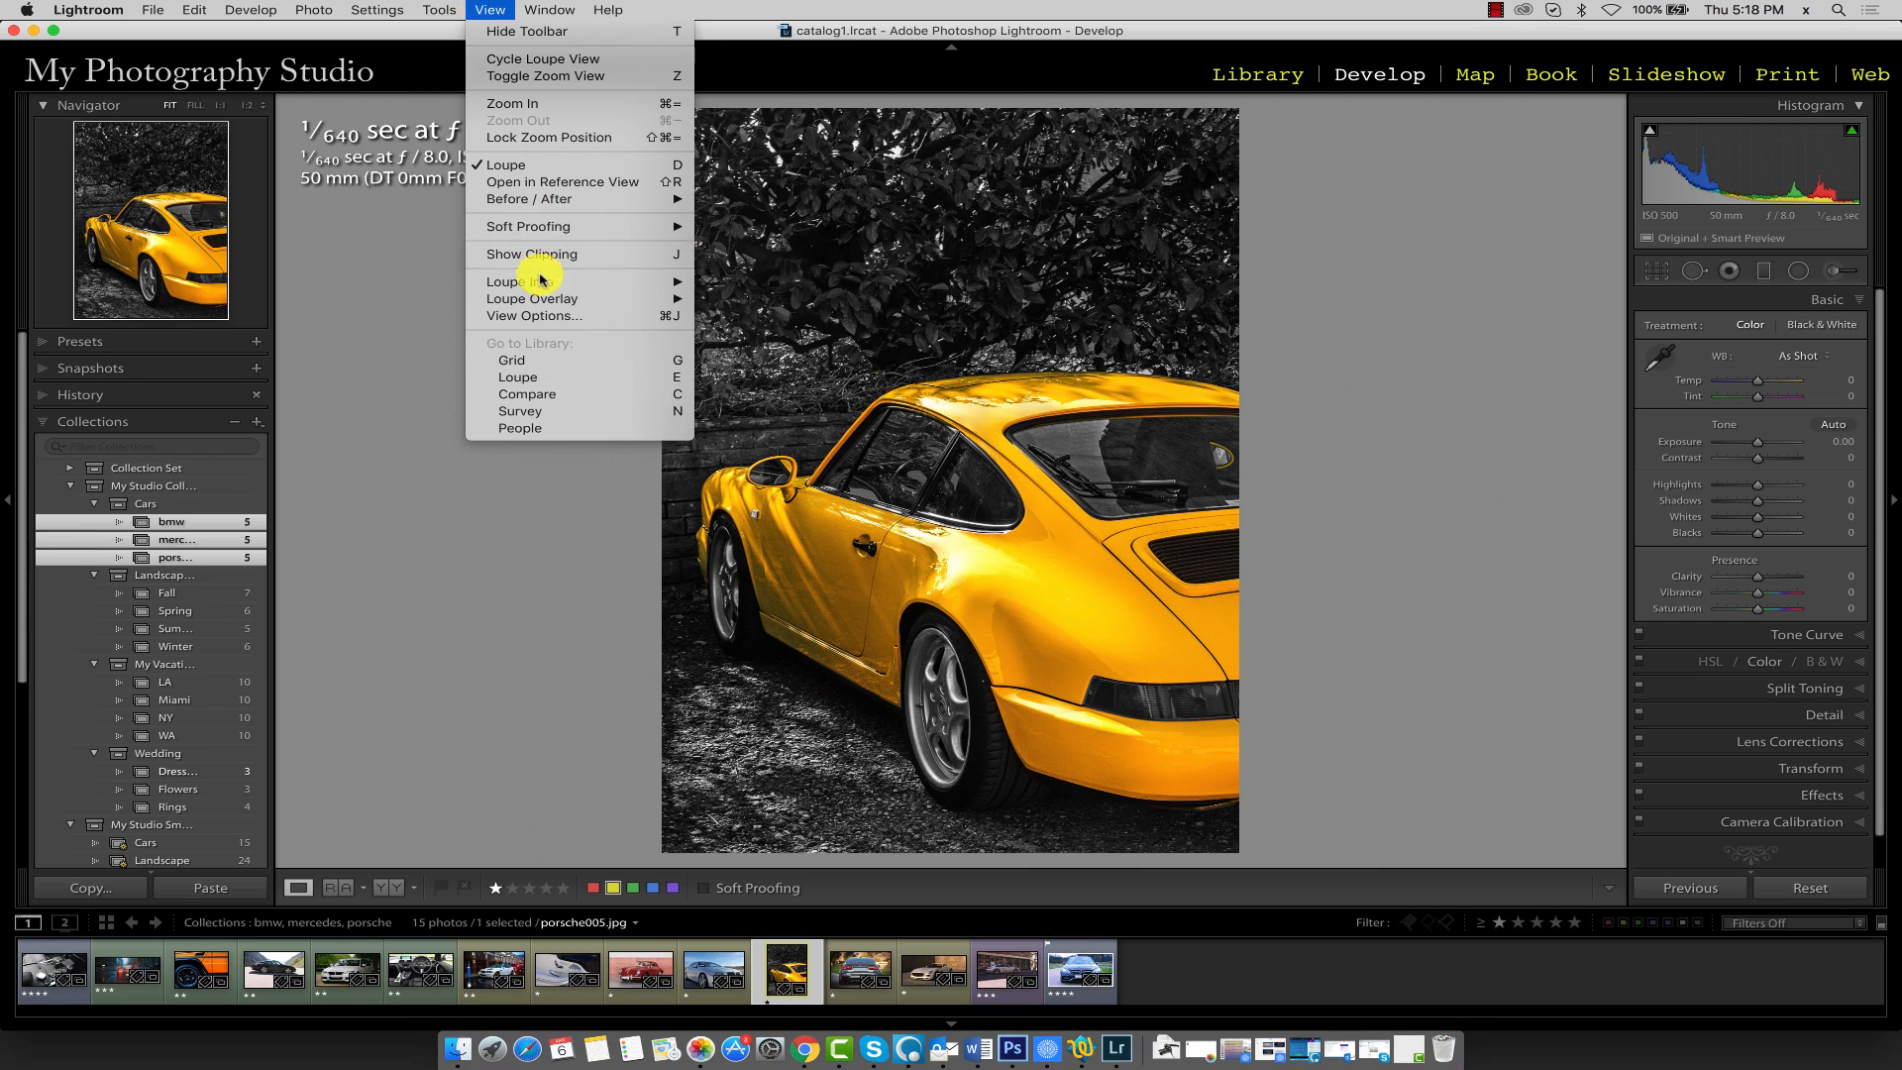